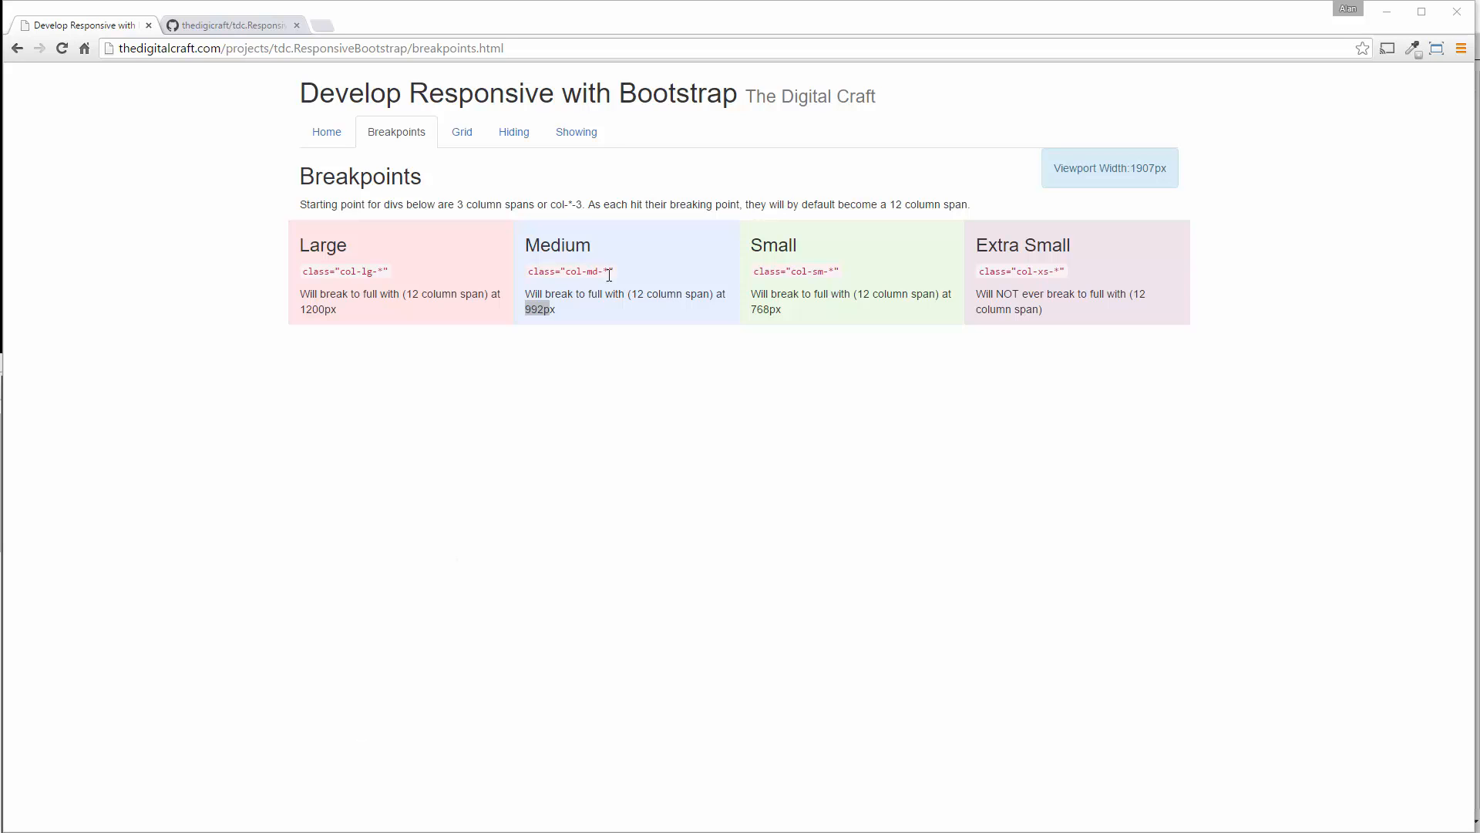
pyautogui.moveTo(462, 138)
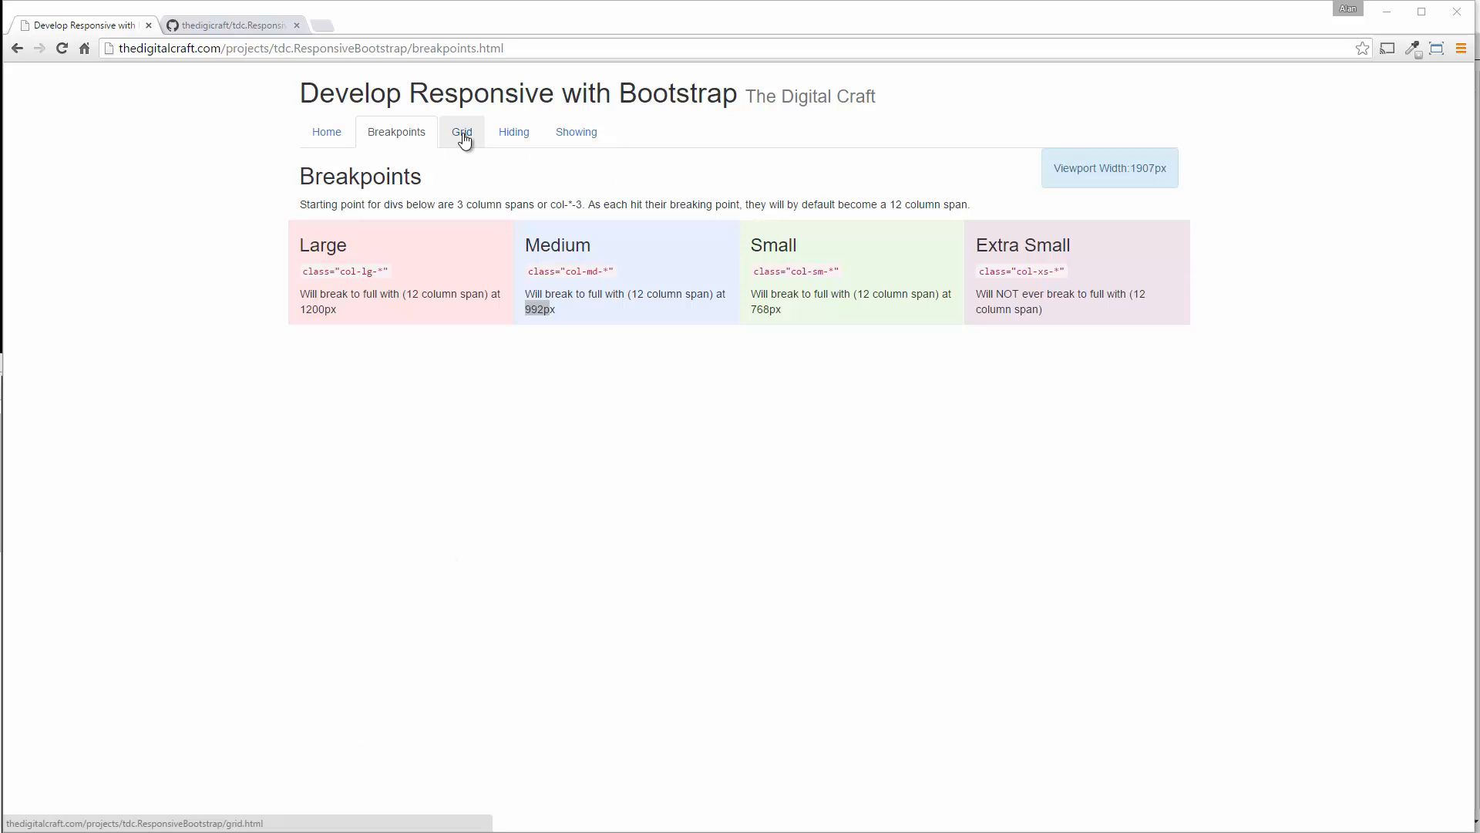
# - Return to the Grid demo page and highlight the red column's 12 span label
pyautogui.click(461, 132)
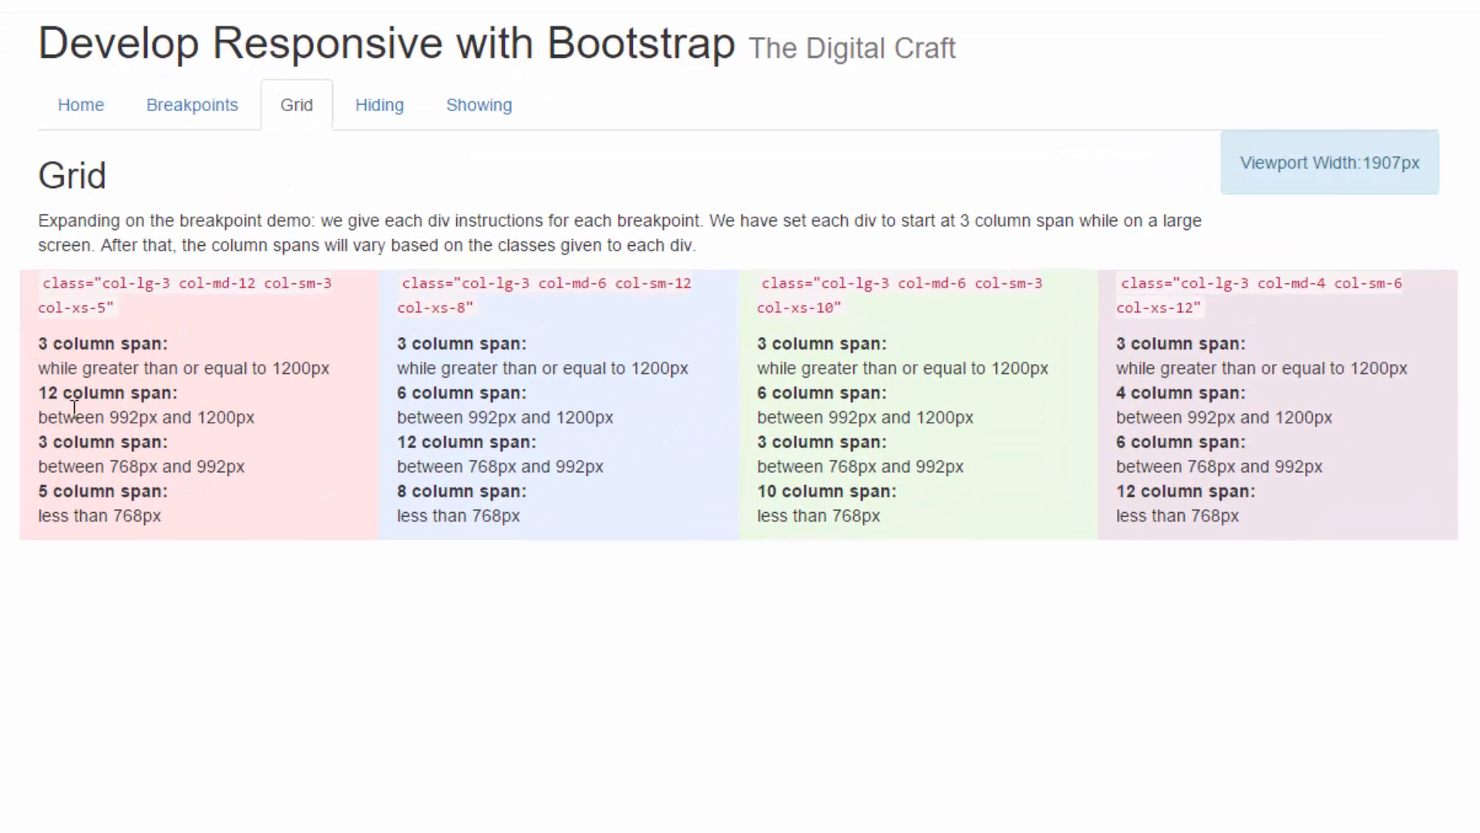
pyautogui.moveTo(751, 445)
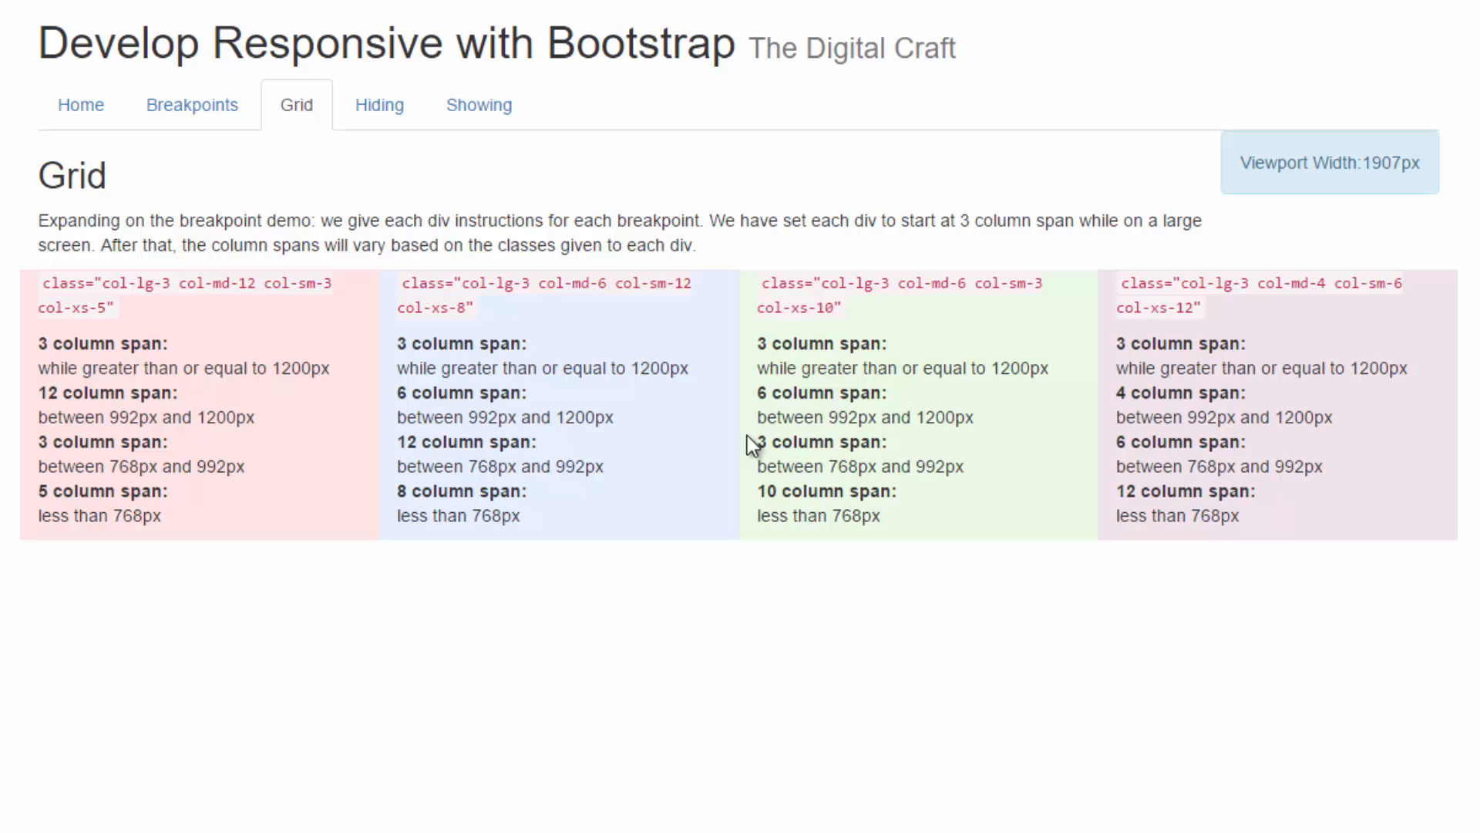
pyautogui.moveTo(214, 332)
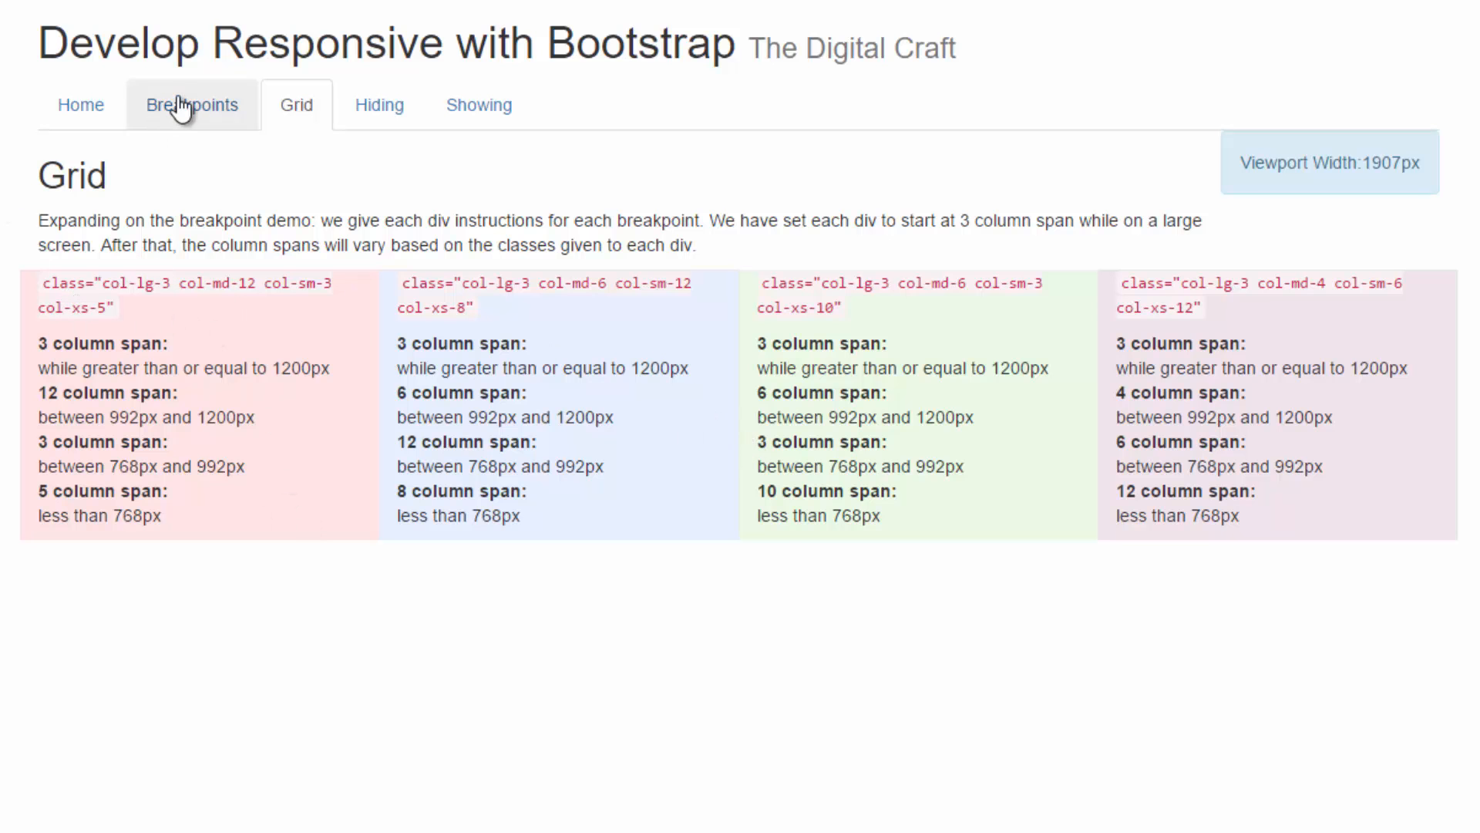
pyautogui.click(191, 105)
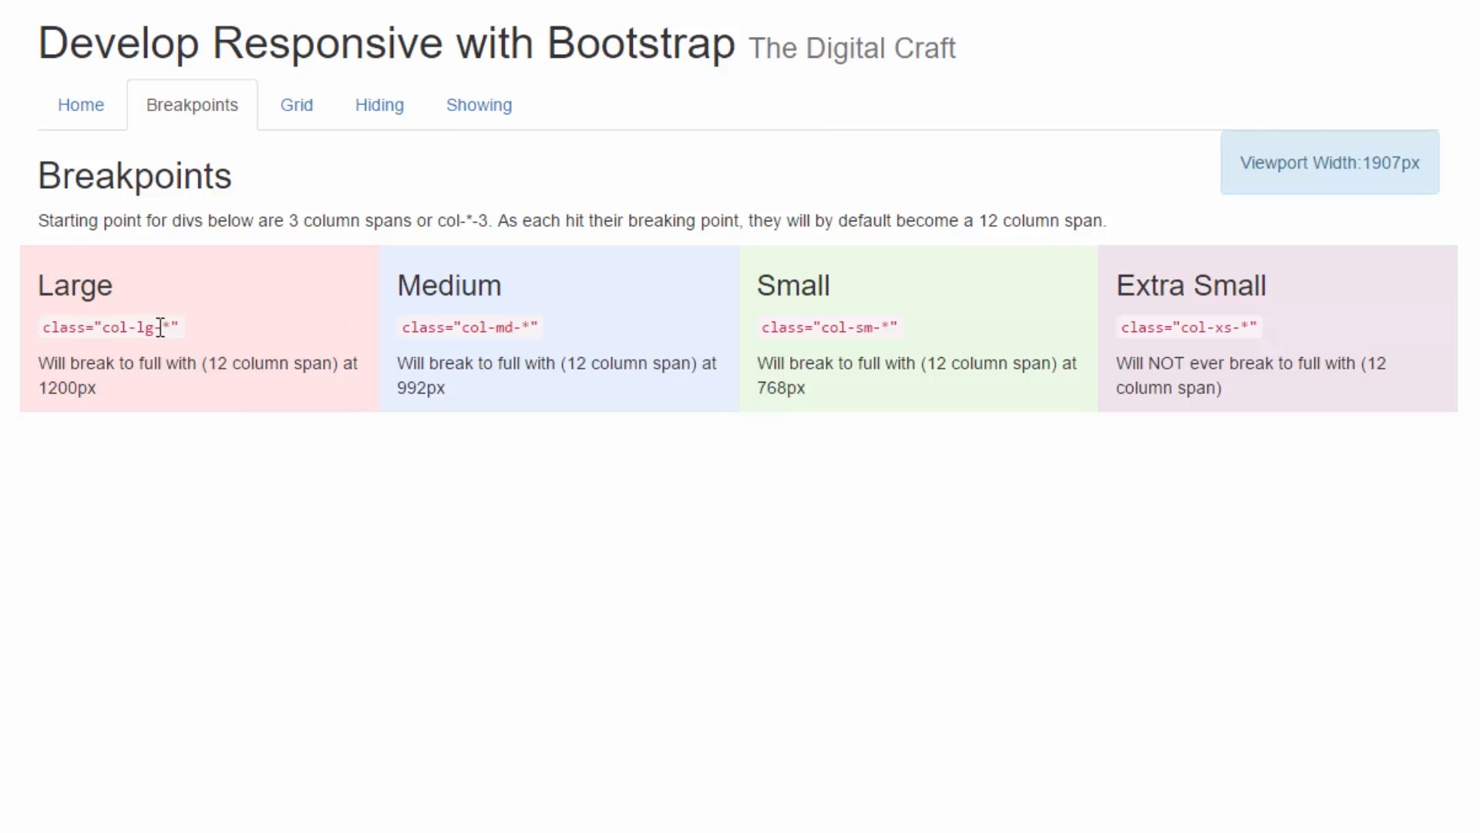
pyautogui.moveTo(1360, 334)
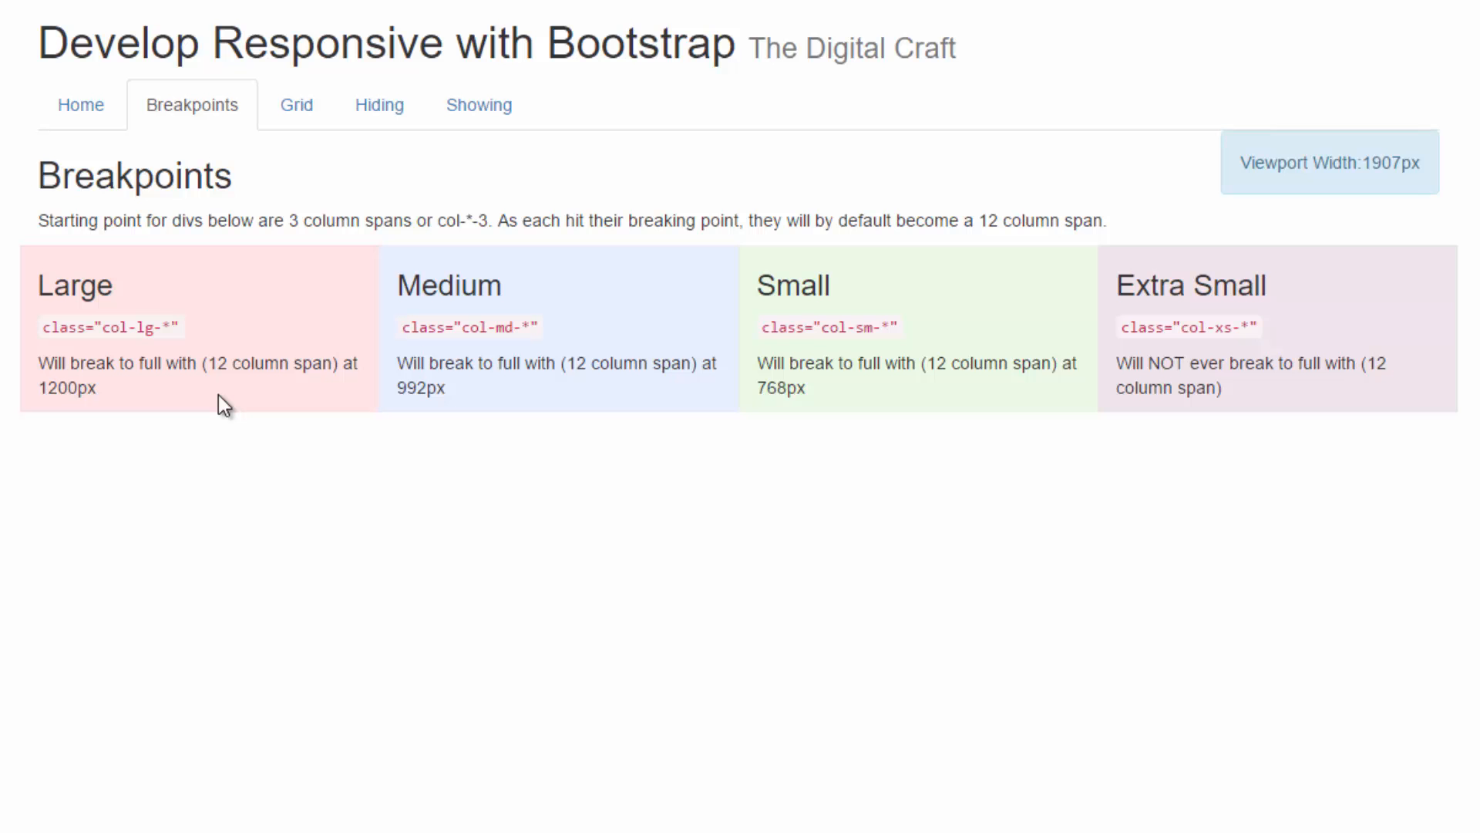
pyautogui.moveTo(296, 105)
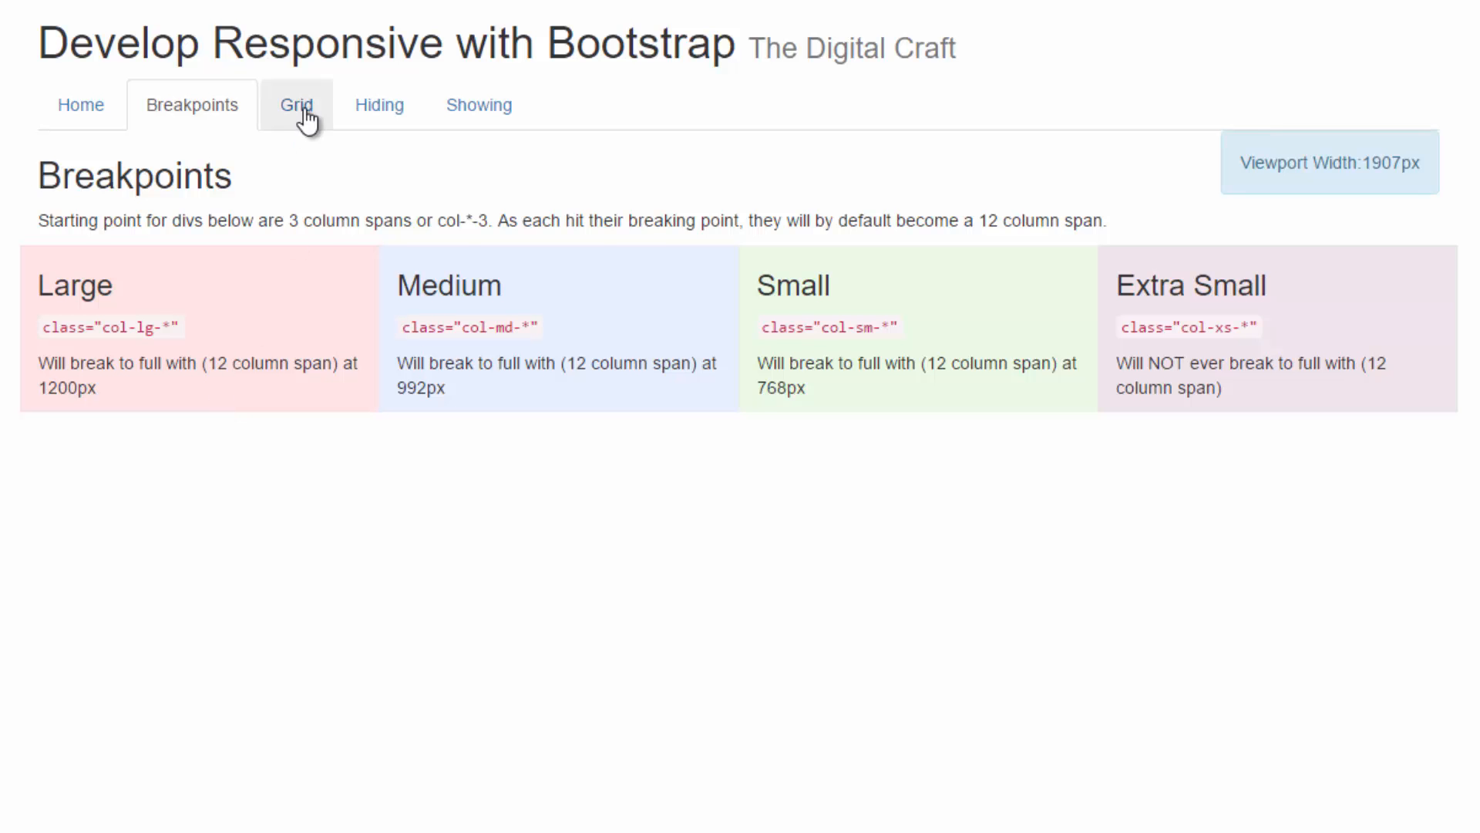
pyautogui.click(296, 105)
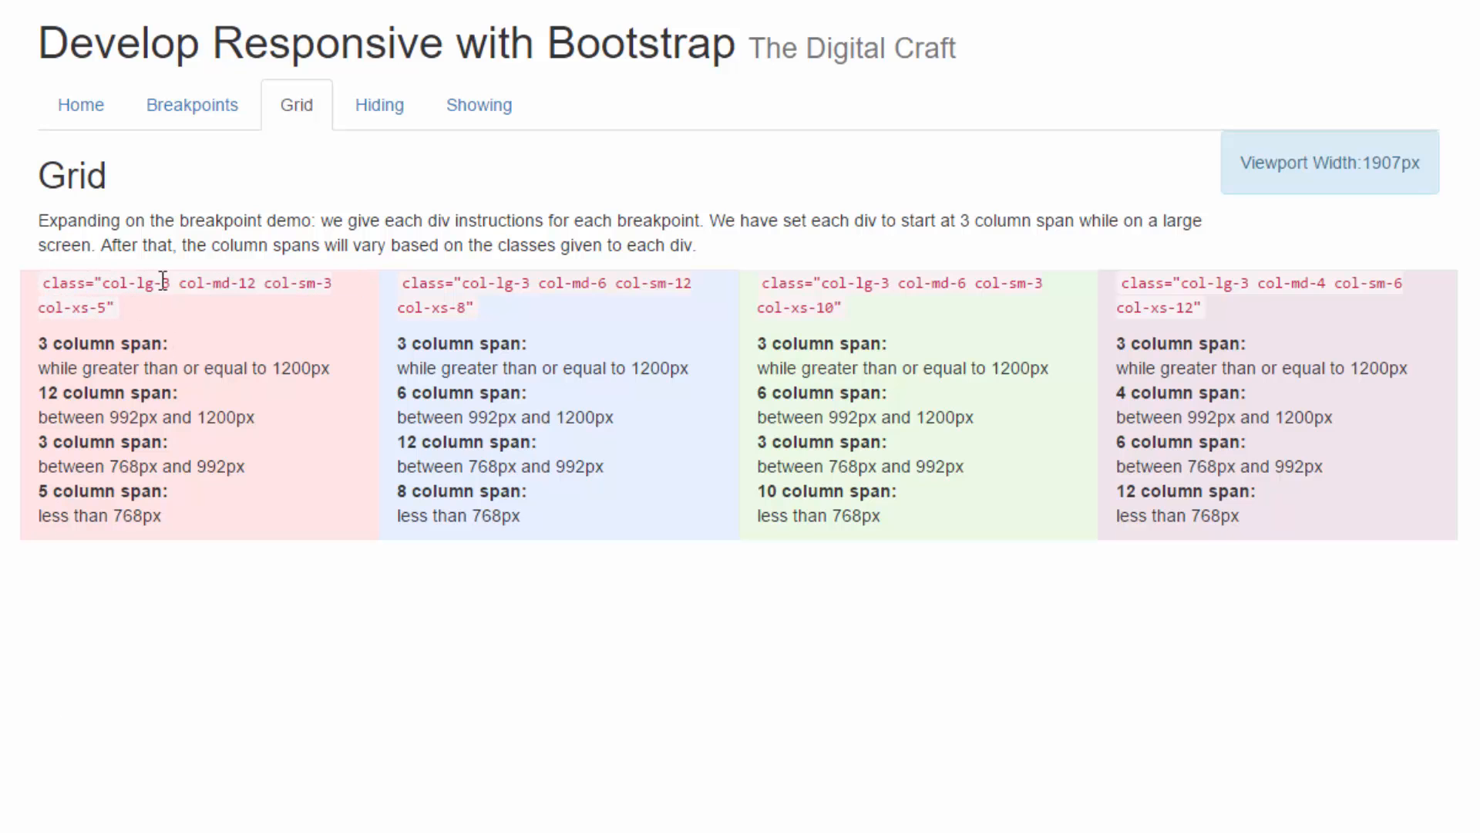
pyautogui.moveTo(40, 360)
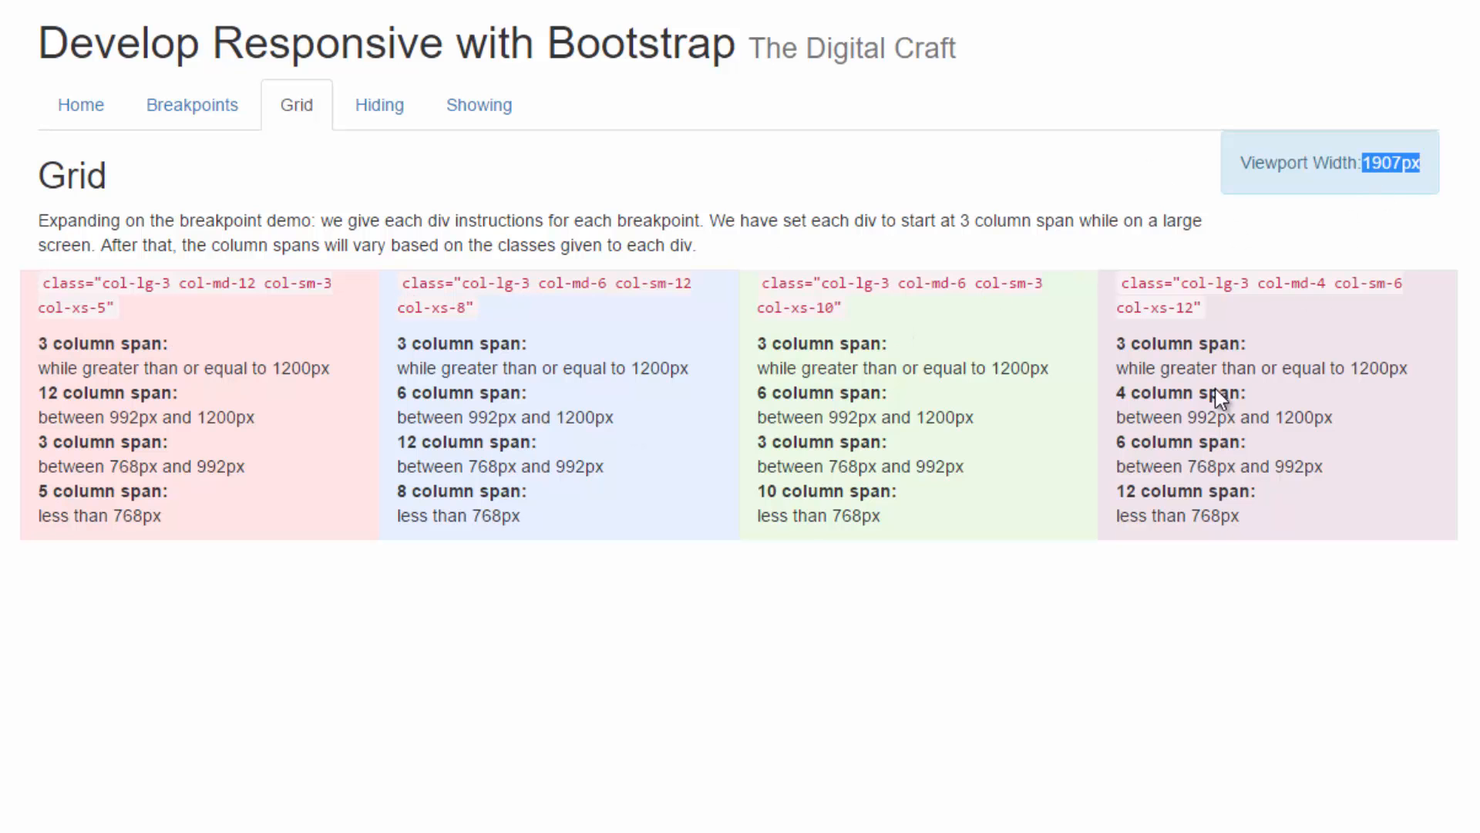
pyautogui.moveTo(54, 466)
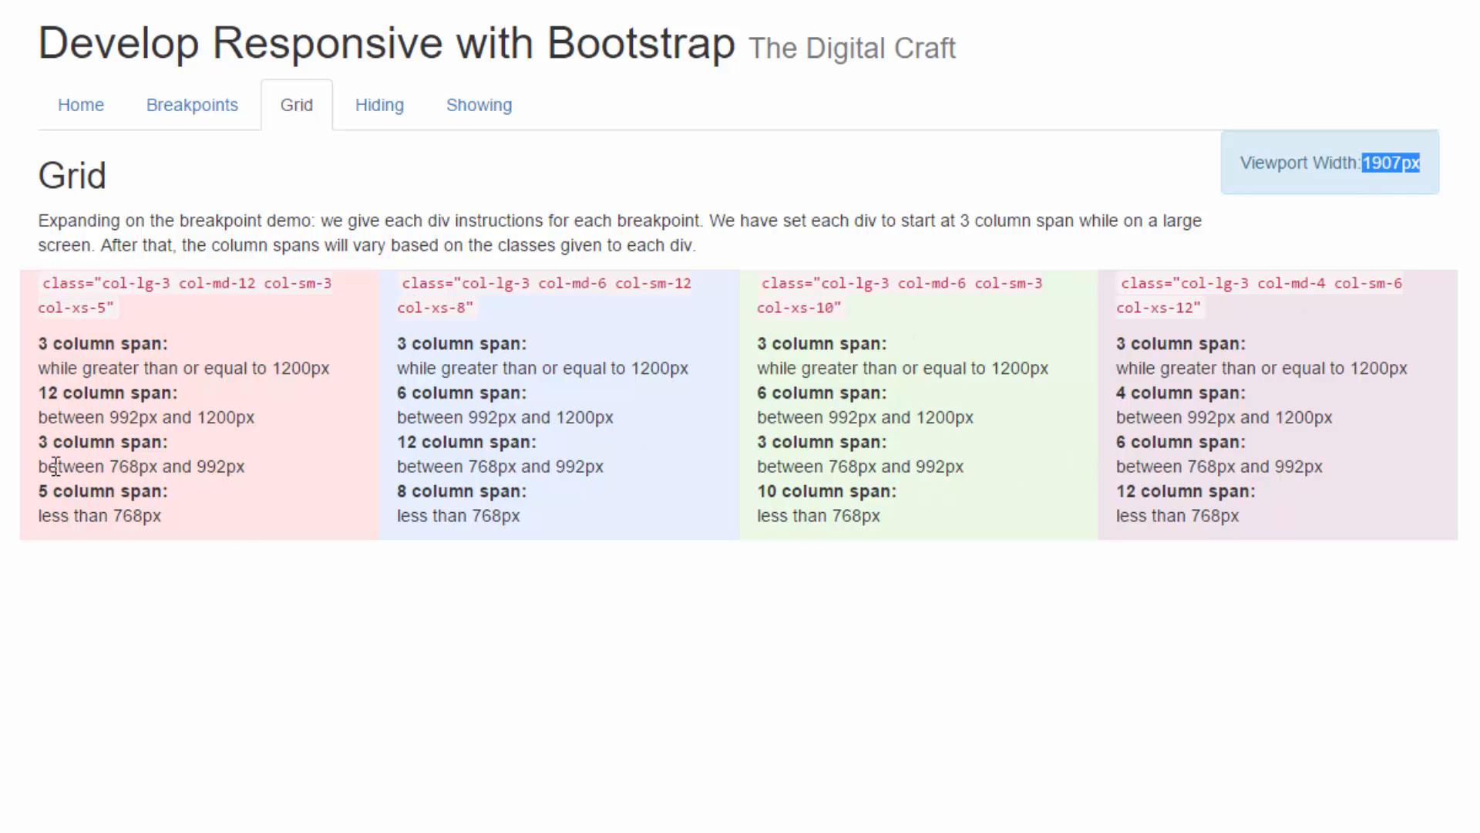
pyautogui.doubleClick(53, 367)
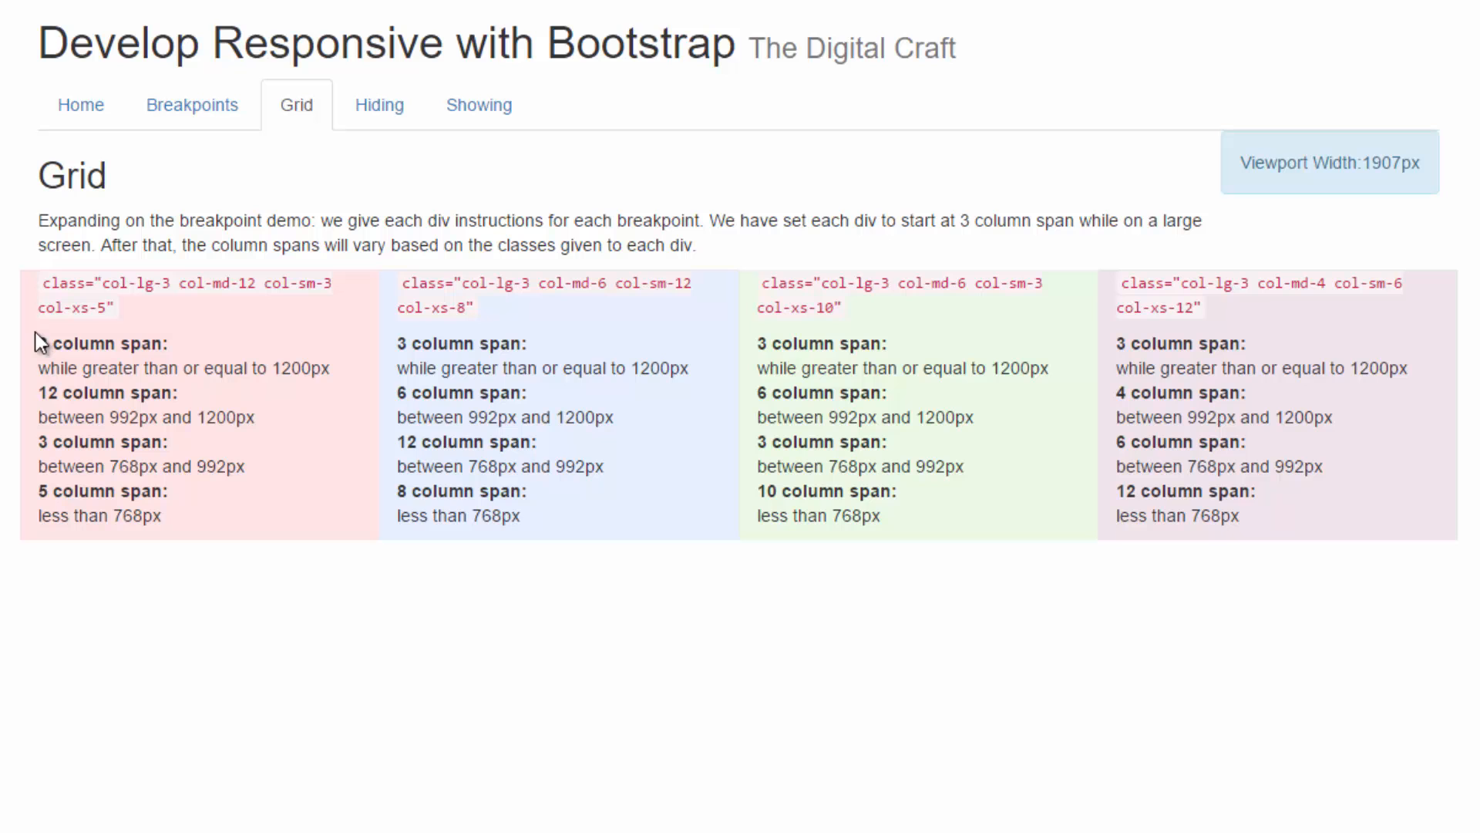
pyautogui.moveTo(1333, 359)
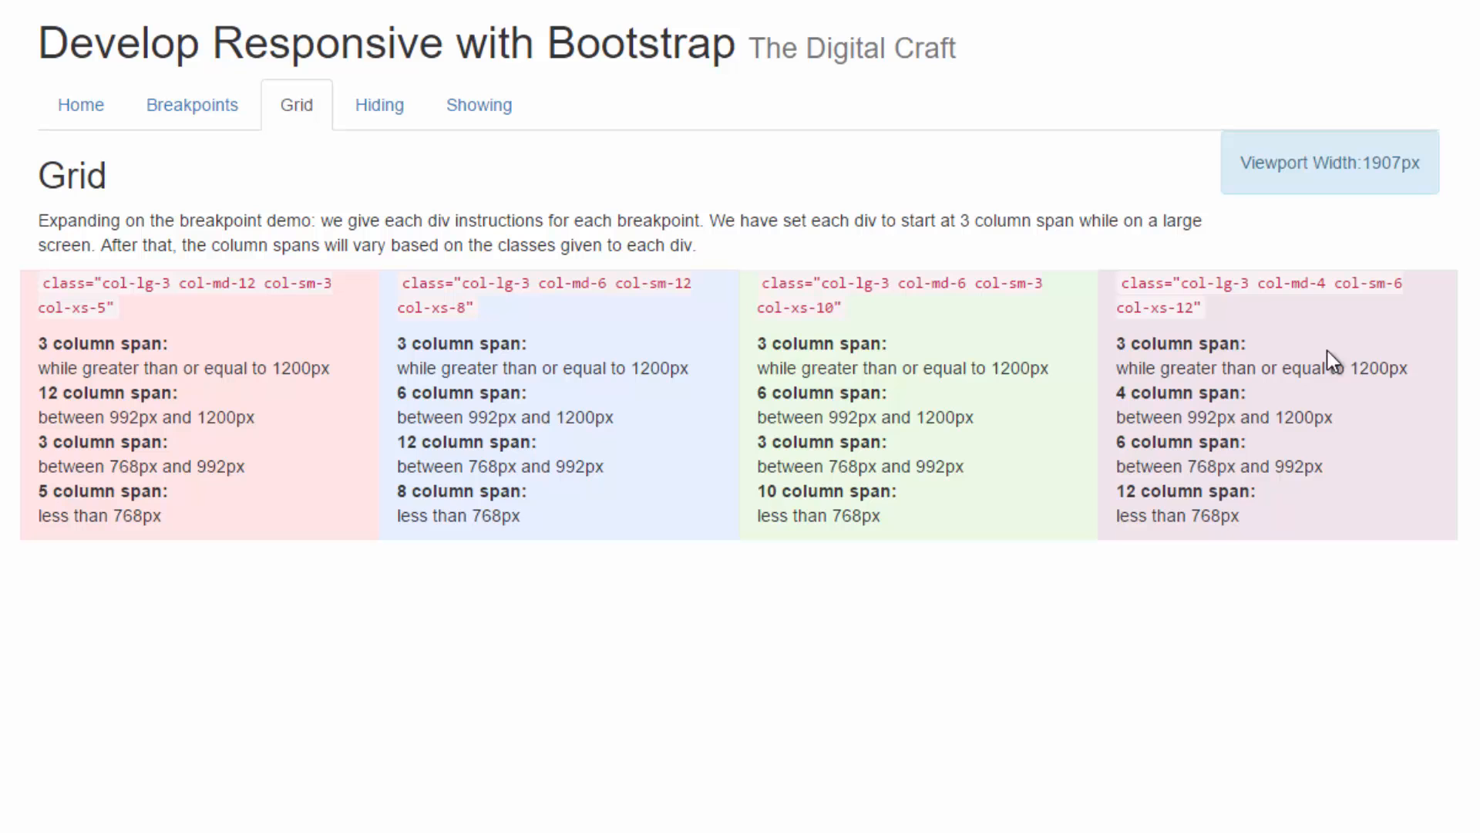
pyautogui.moveTo(54, 395)
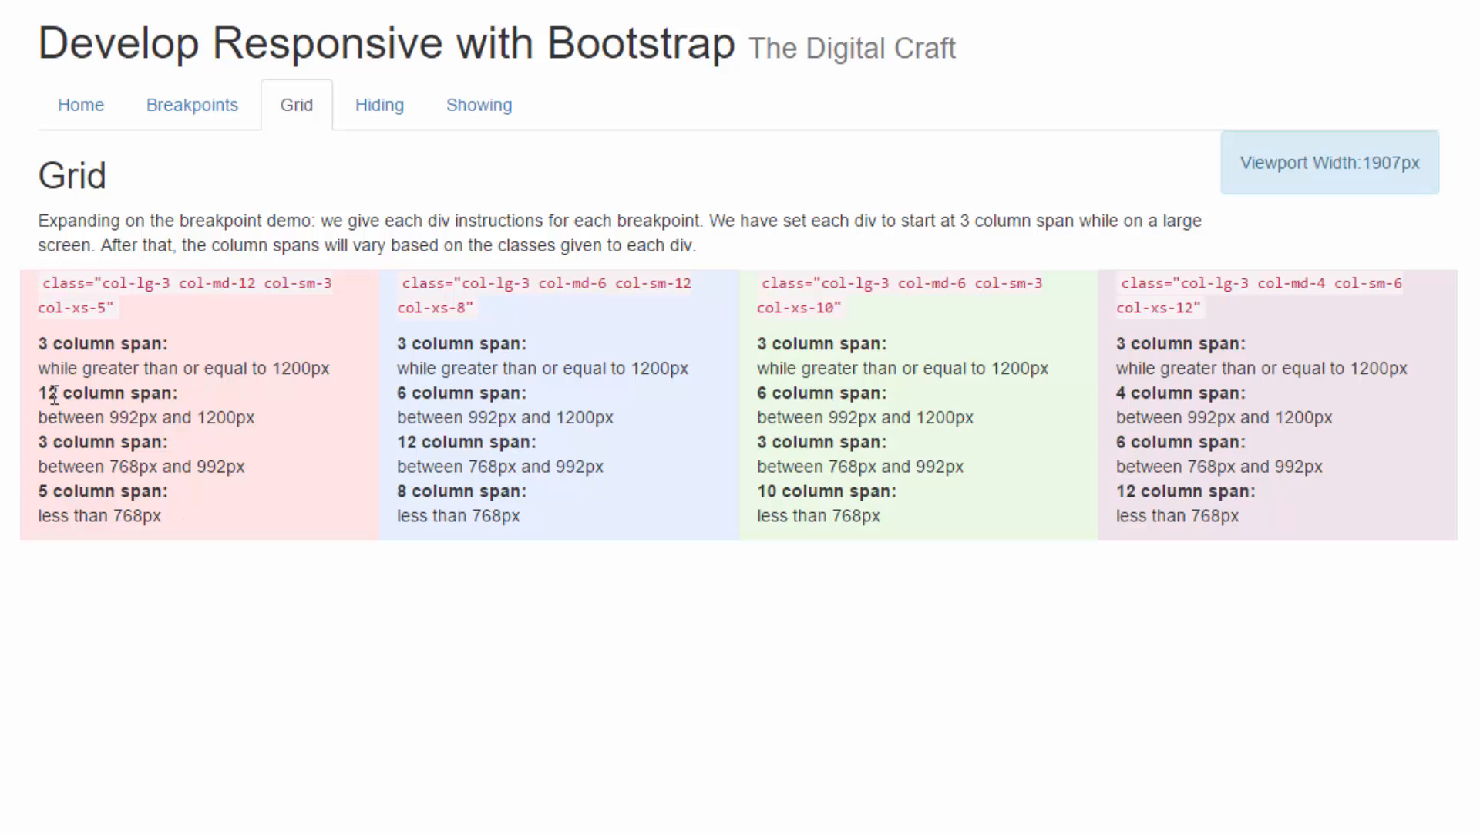
pyautogui.moveTo(1218, 364)
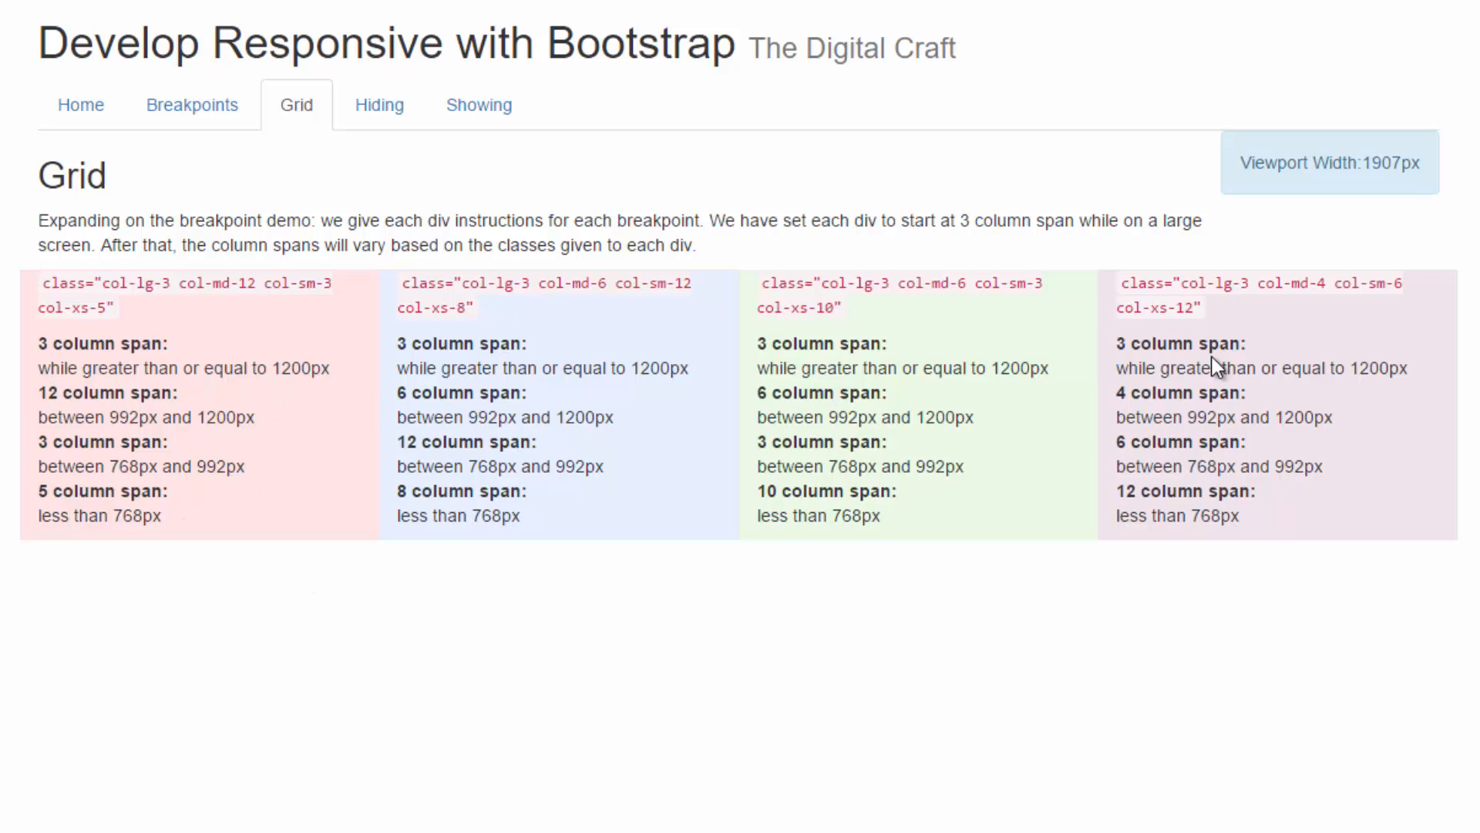
pyautogui.moveTo(403, 792)
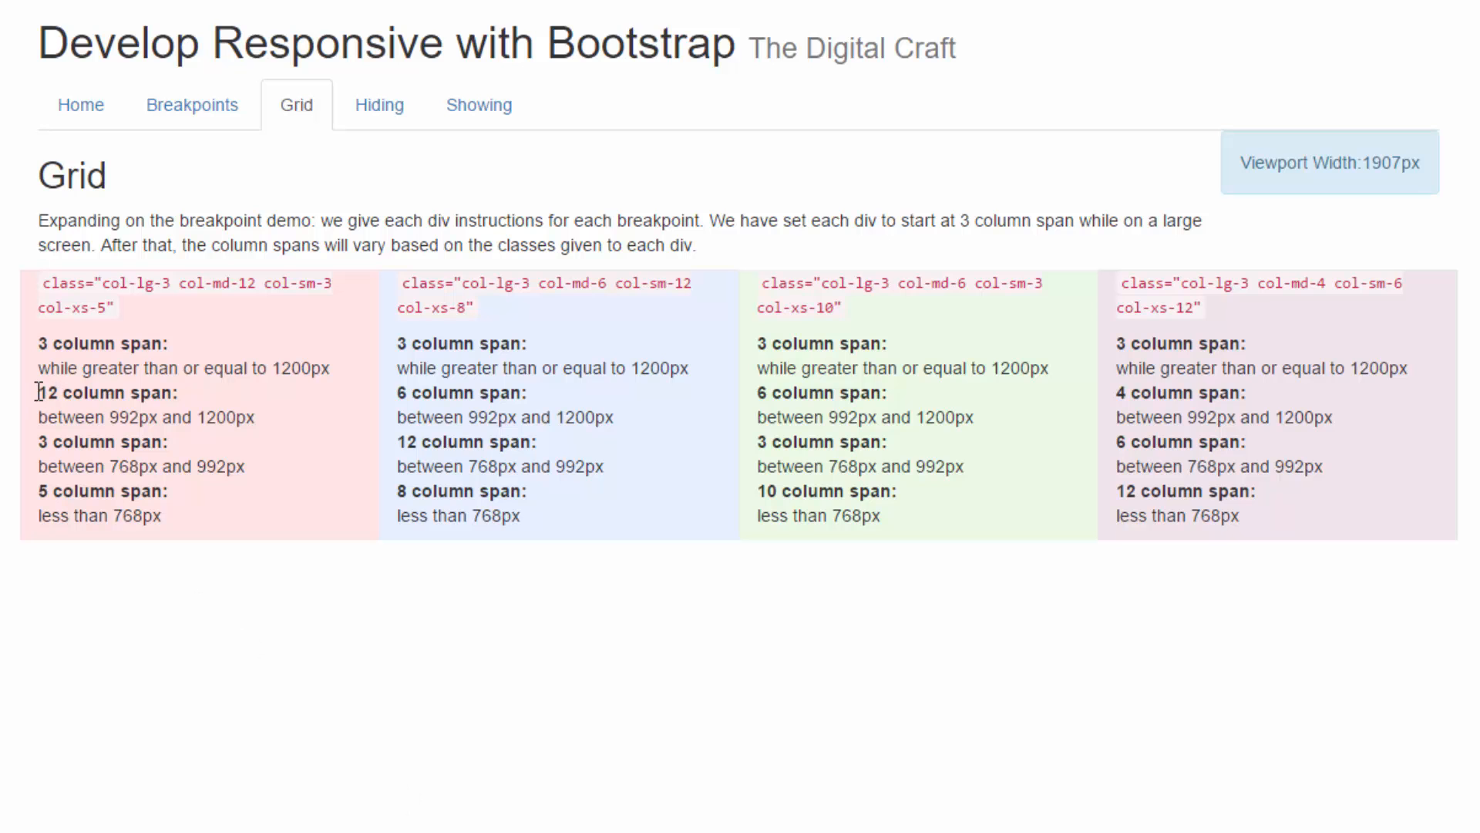
pyautogui.doubleClick(107, 392)
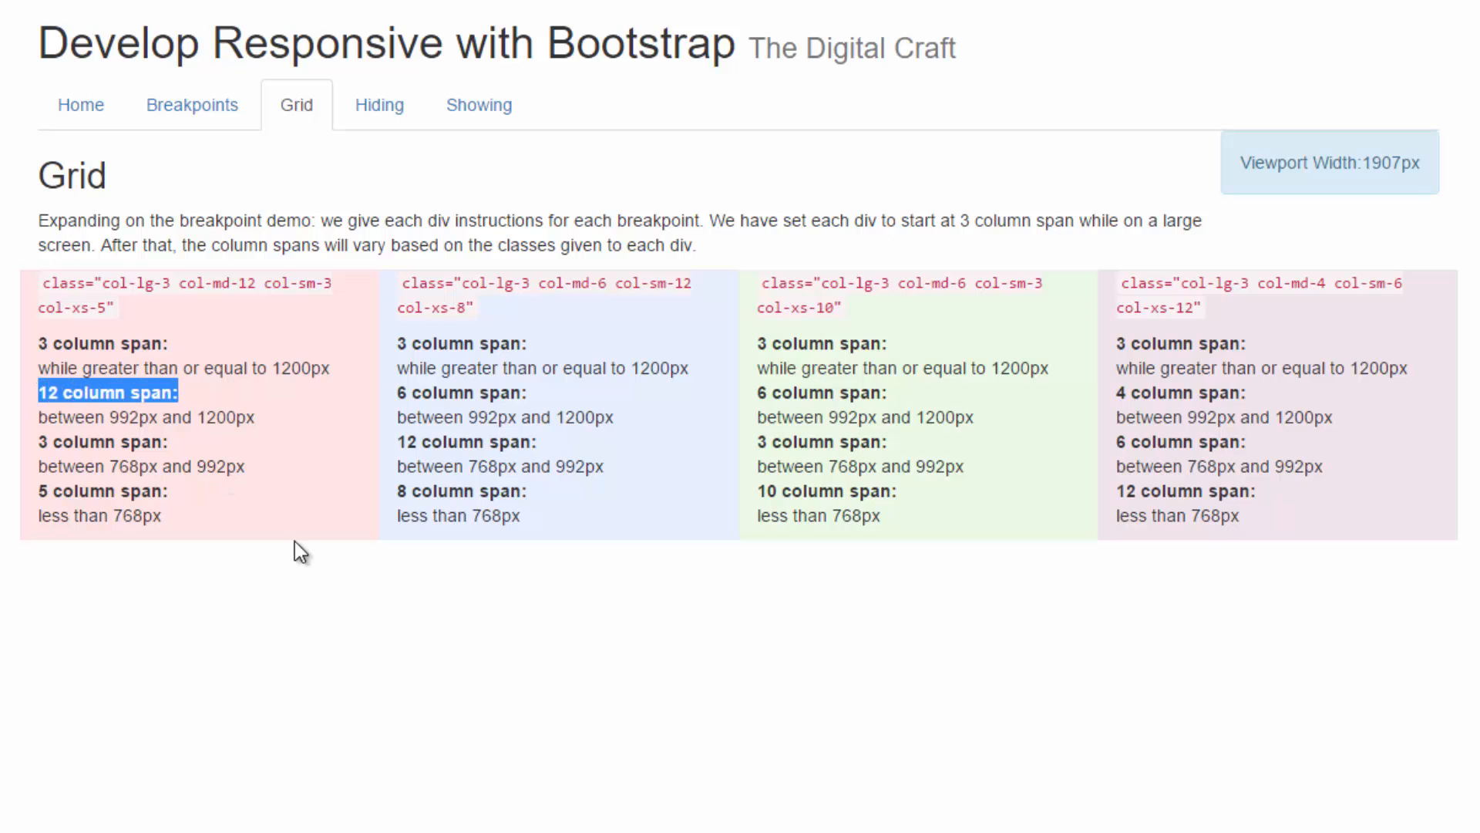
pyautogui.moveTo(732, 466)
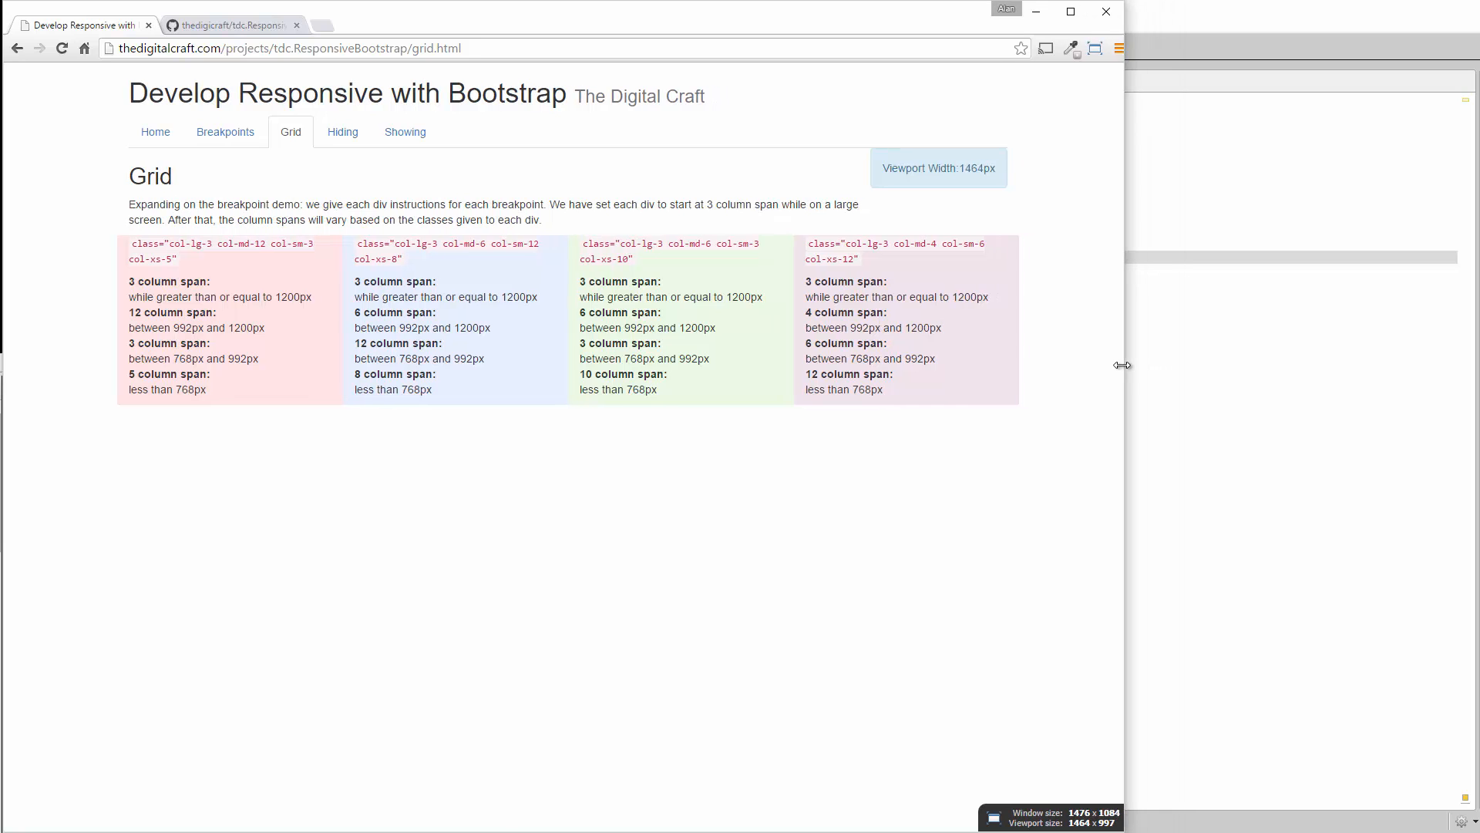
# - Narrow the browser window until the viewport drops below 1200px to 1178px
pyautogui.moveTo(1120, 365); pyautogui.dragTo(1008, 390)
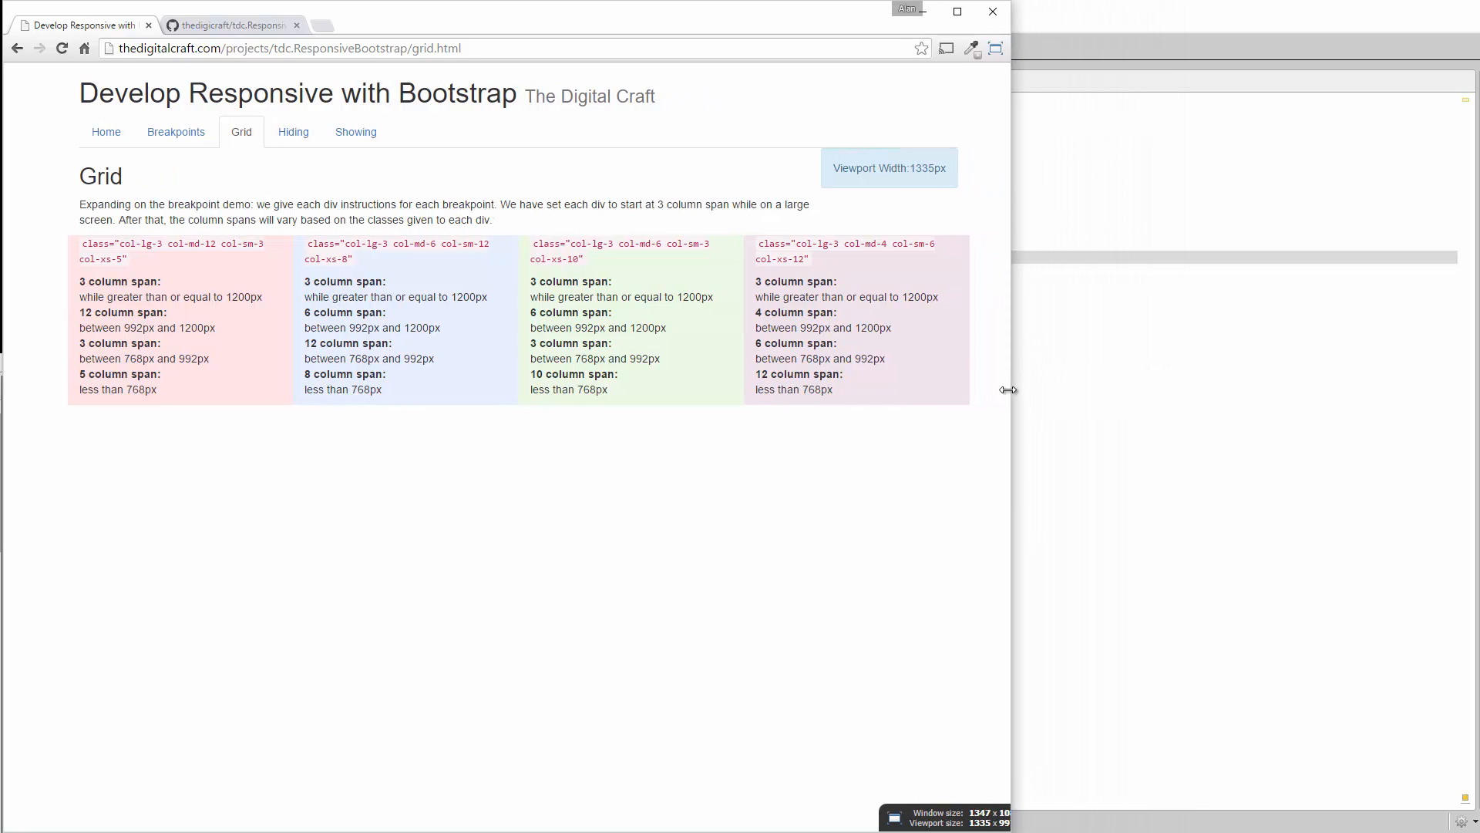
pyautogui.moveTo(1007, 390); pyautogui.dragTo(951, 430)
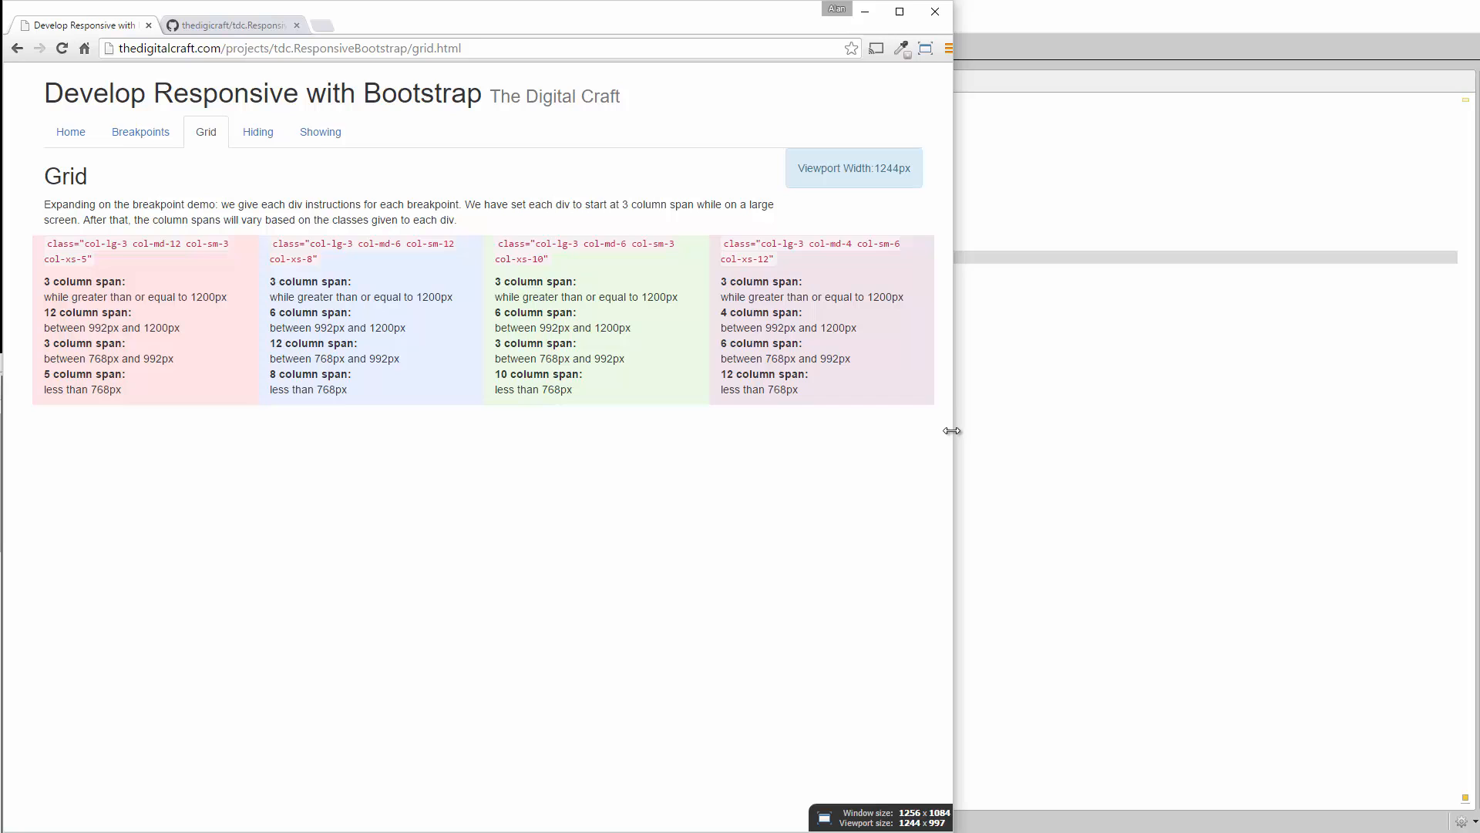
pyautogui.moveTo(953, 430); pyautogui.dragTo(915, 446)
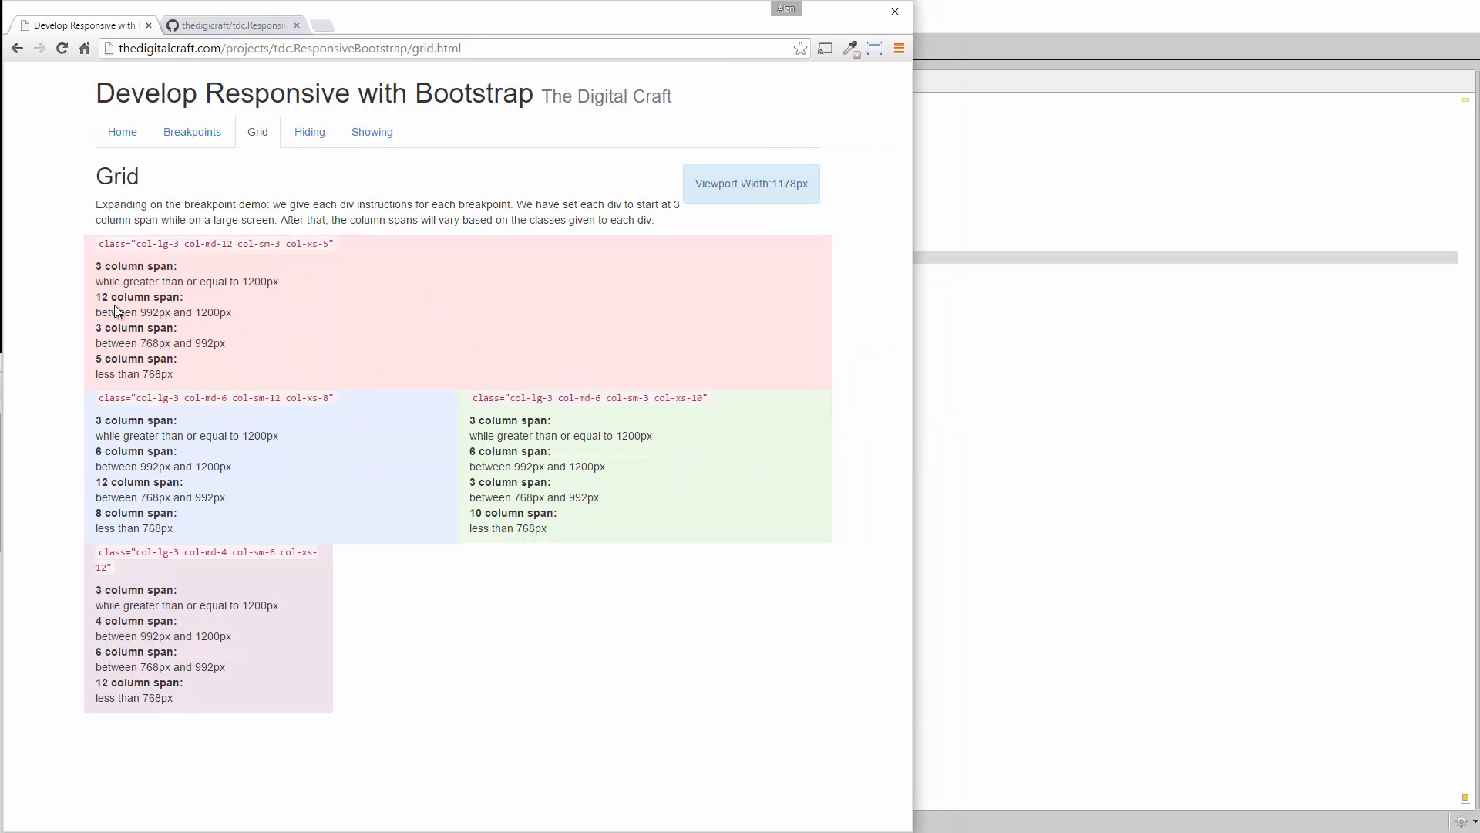
pyautogui.moveTo(96, 448)
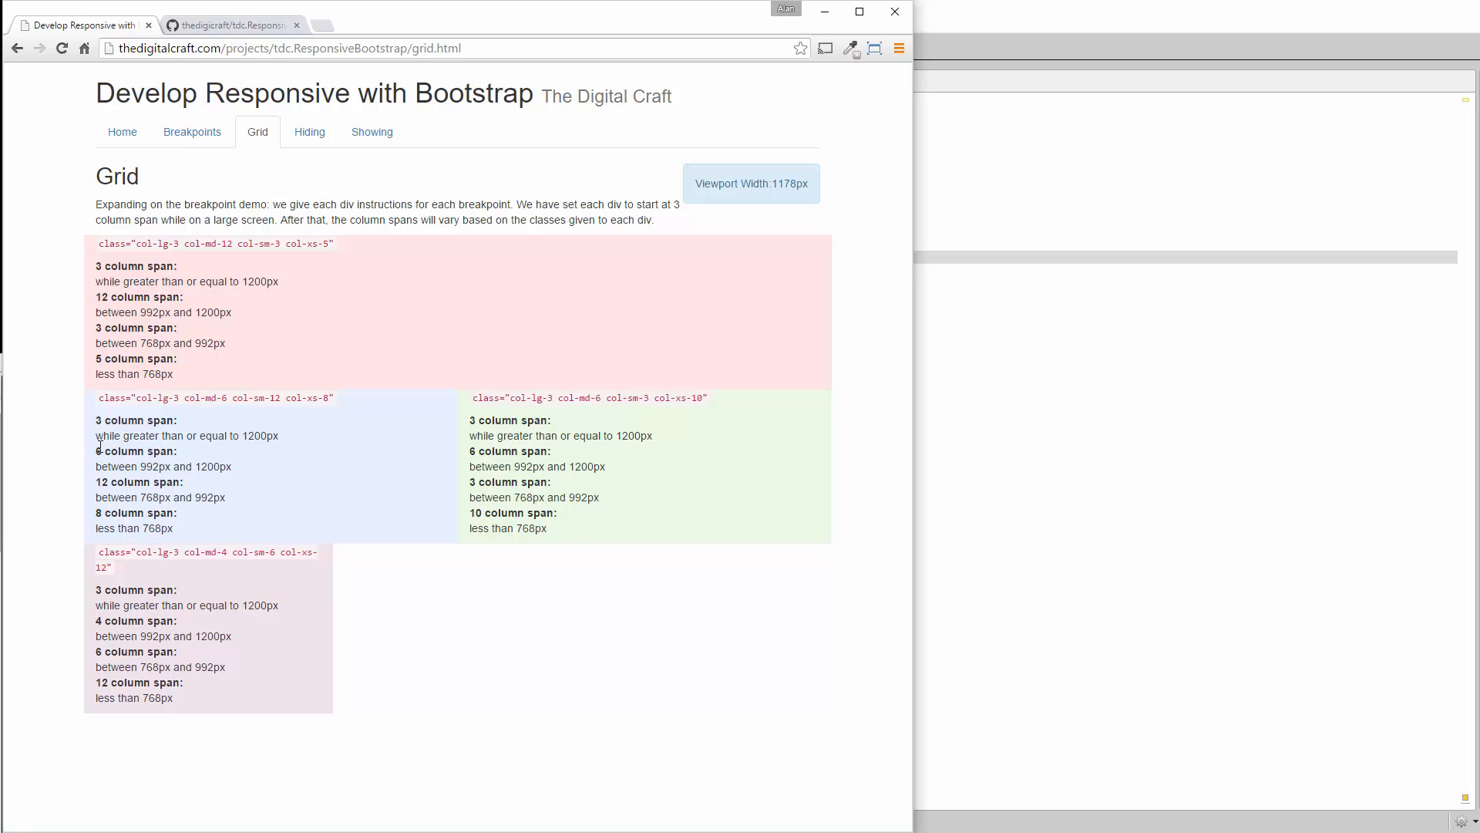
pyautogui.moveTo(665, 461)
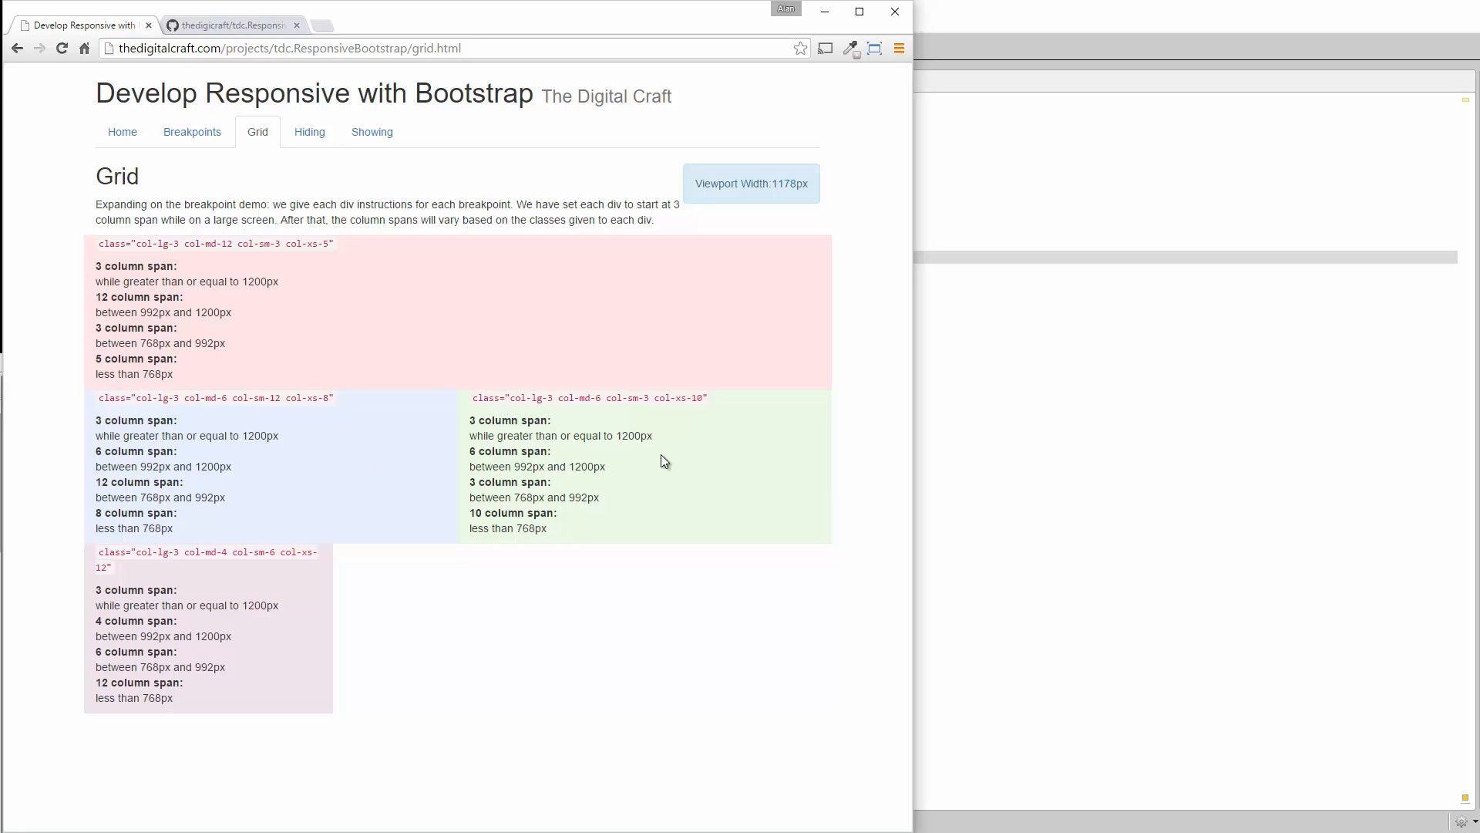
pyautogui.doubleClick(135, 620)
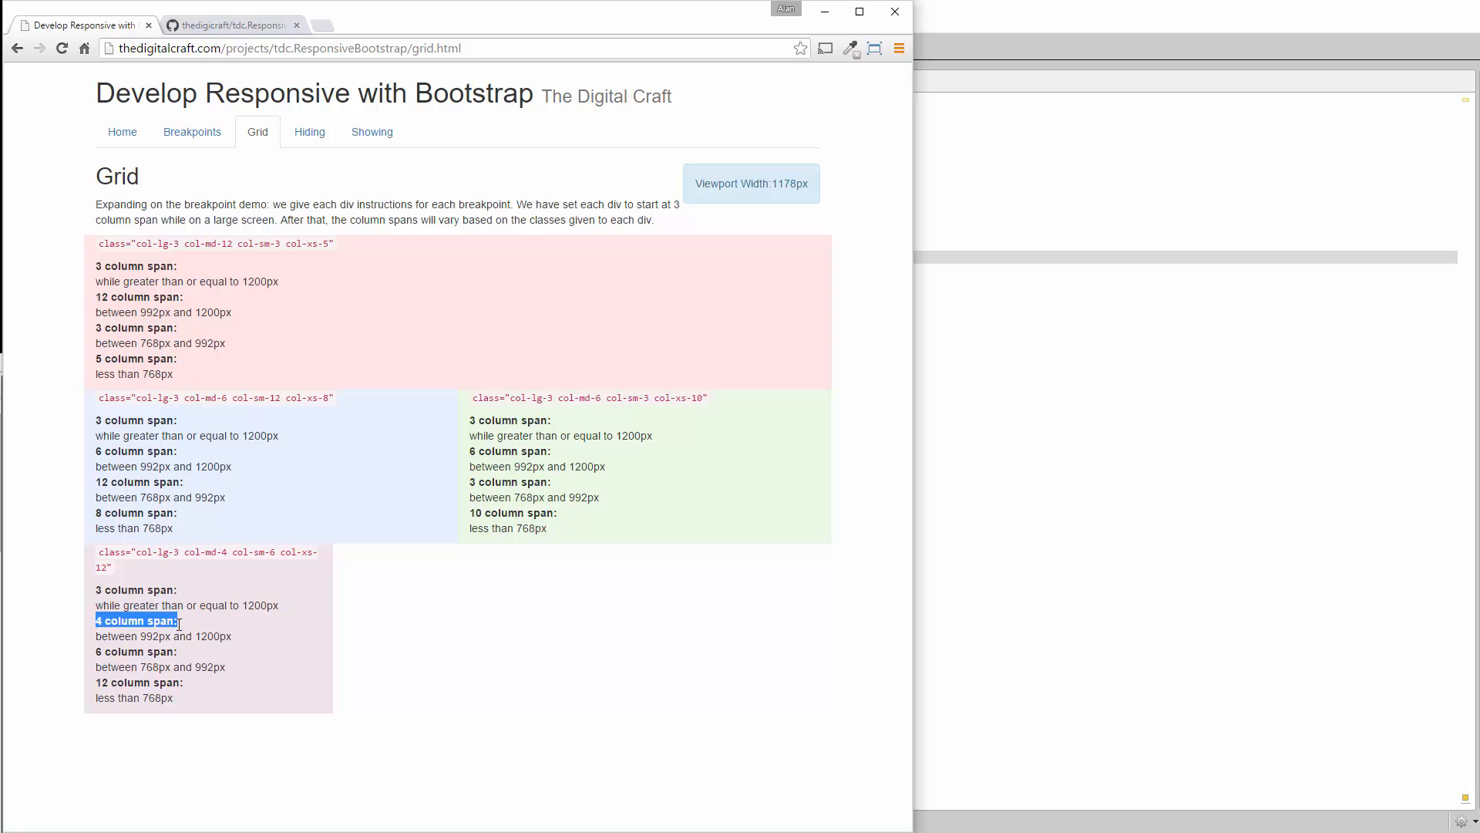
pyautogui.click(268, 552)
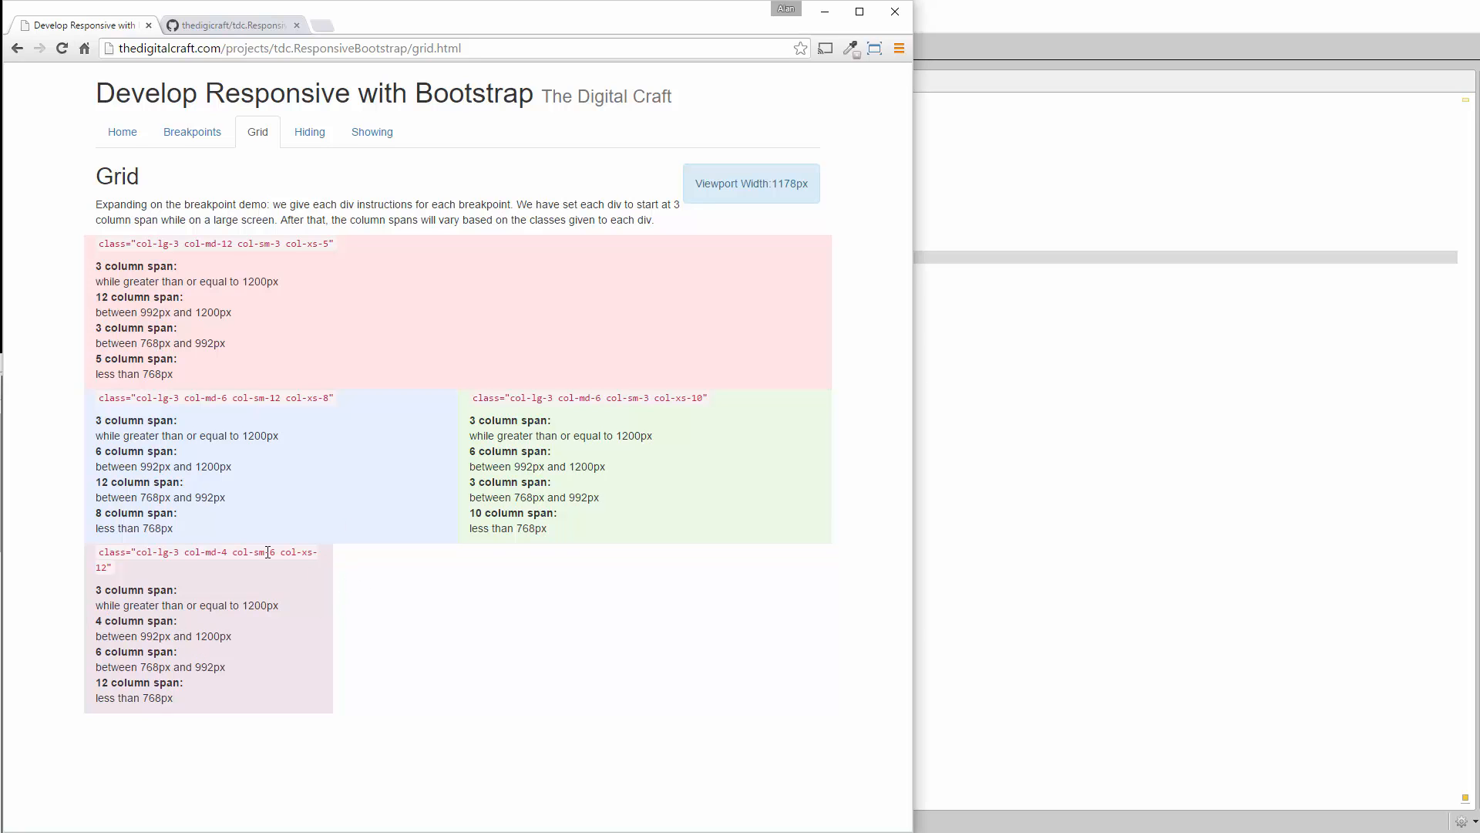
pyautogui.moveTo(588, 608)
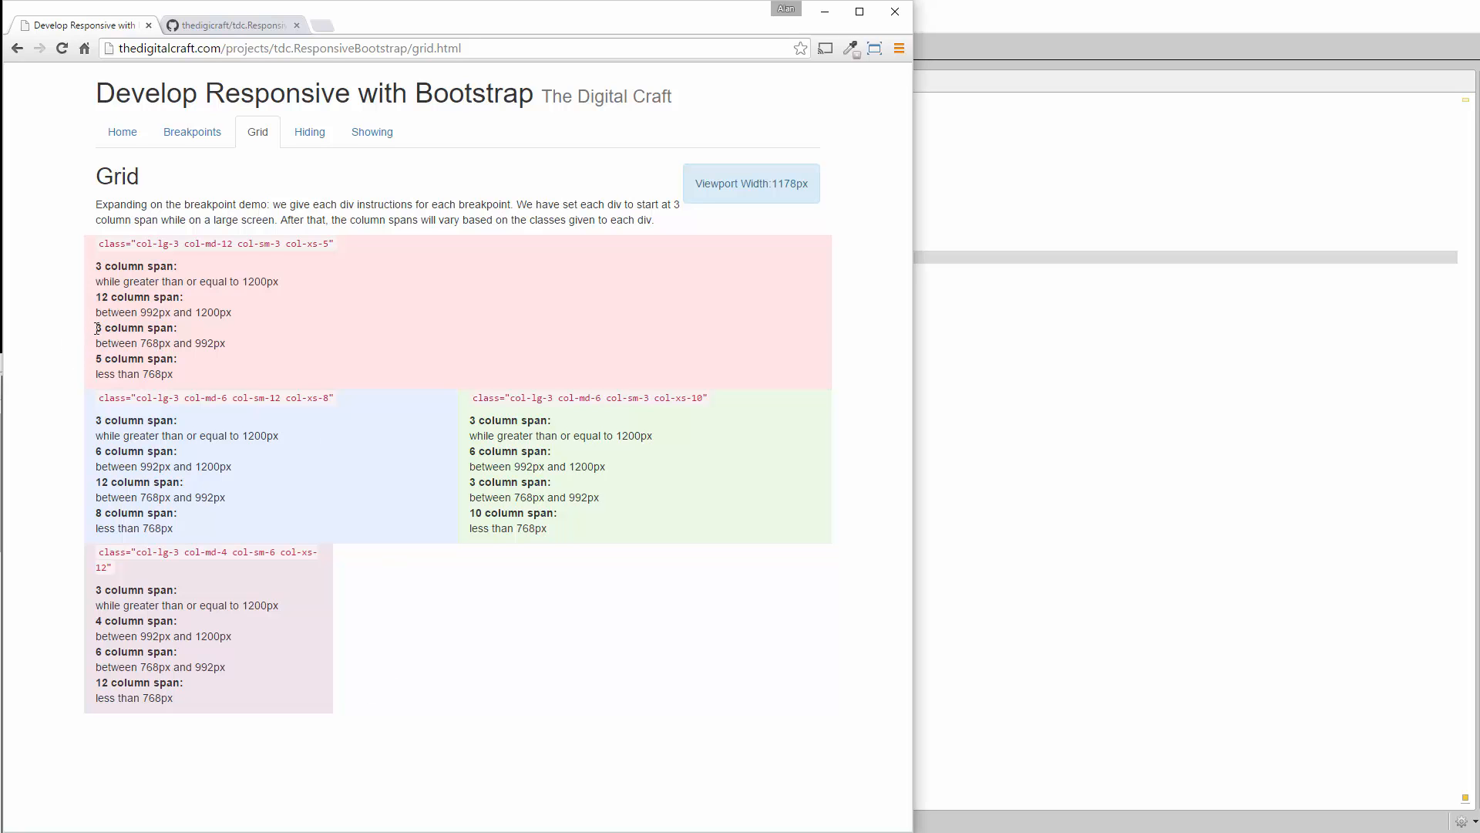
pyautogui.moveTo(94, 328); pyautogui.dragTo(227, 342)
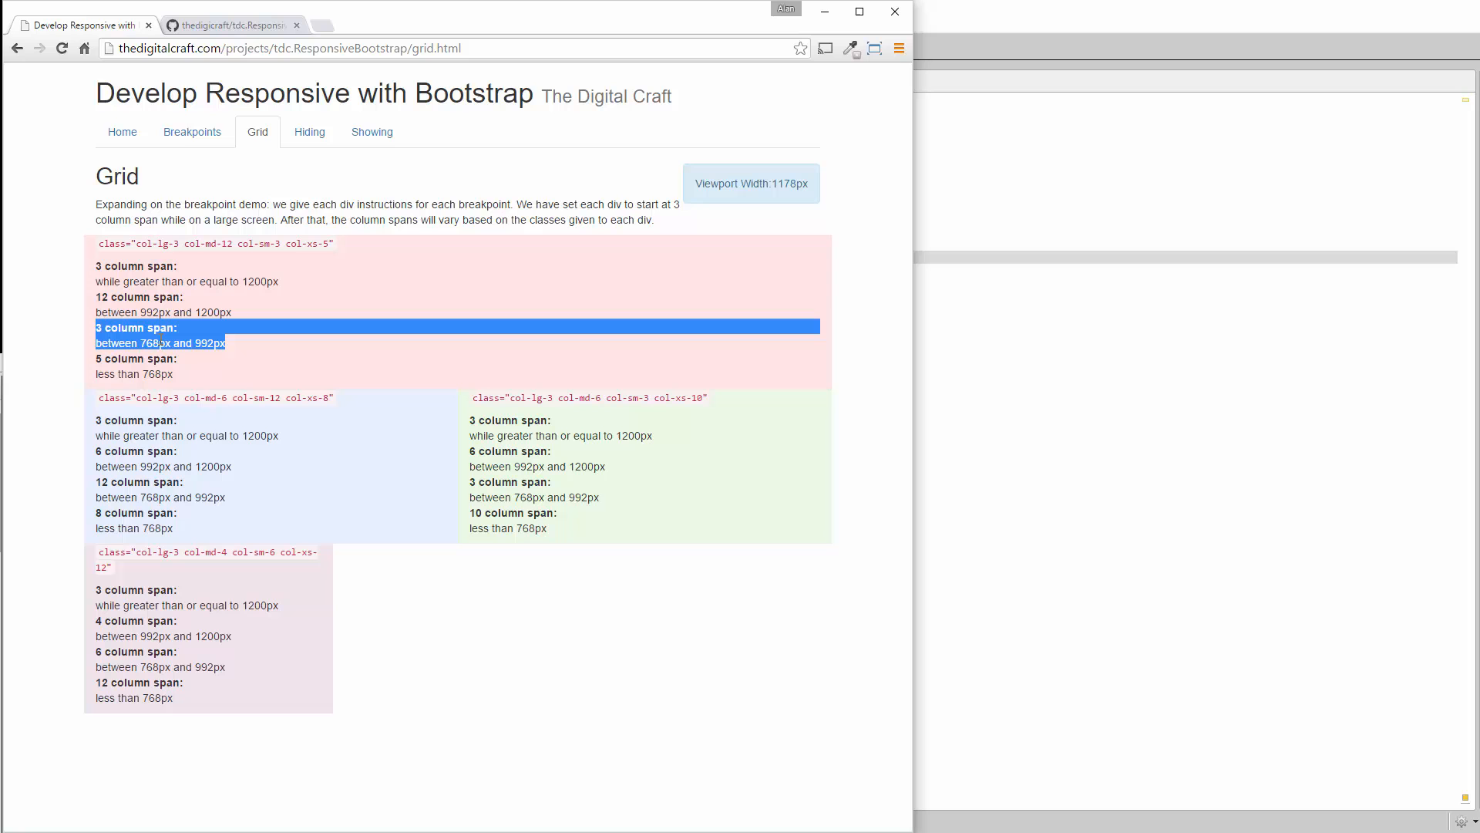
pyautogui.moveTo(289, 528)
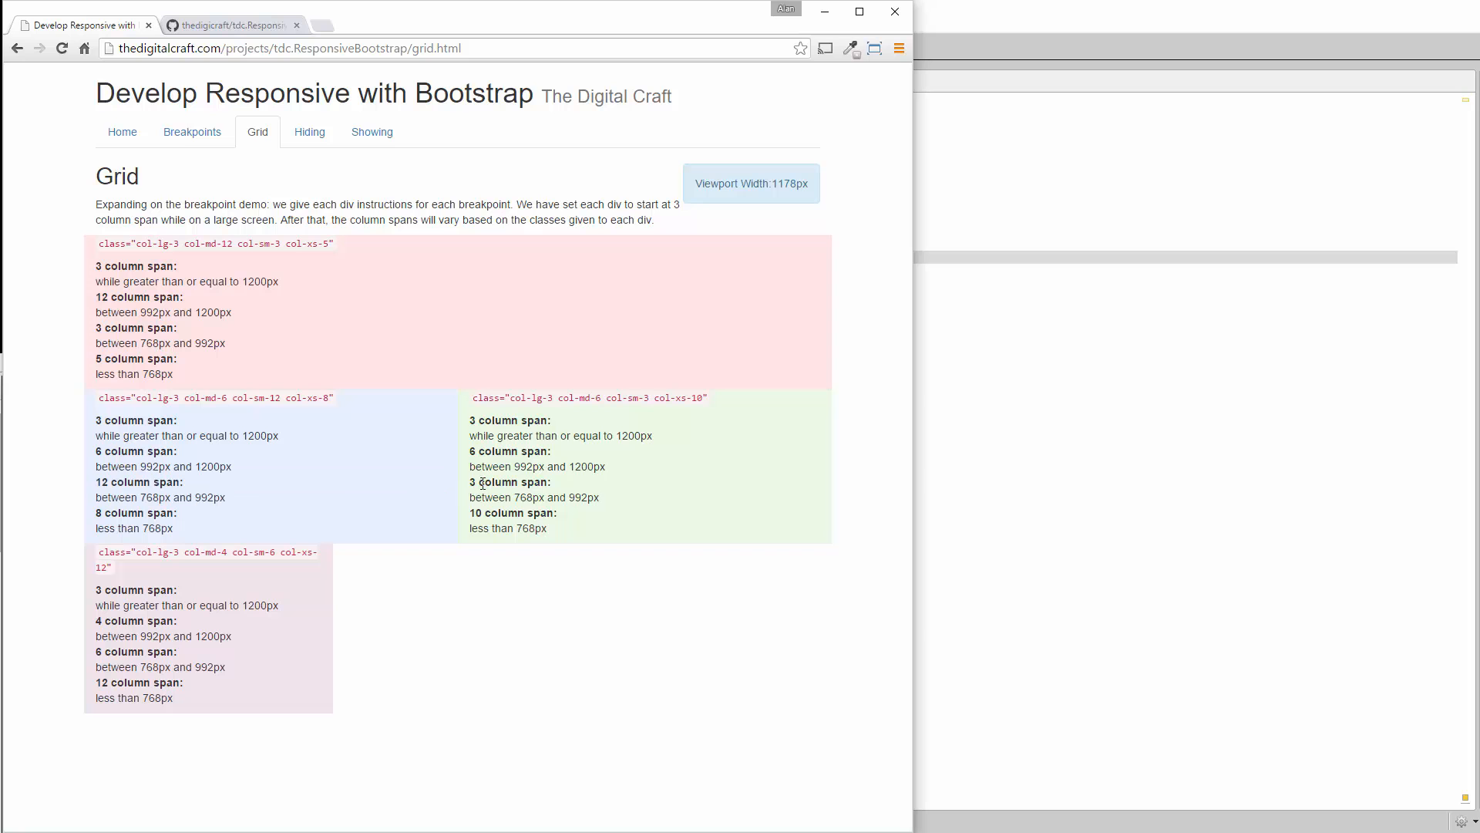
# - Shrink the viewport below 992px and highlight the blue box's column span label
pyautogui.moveTo(469, 482); pyautogui.dragTo(600, 498)
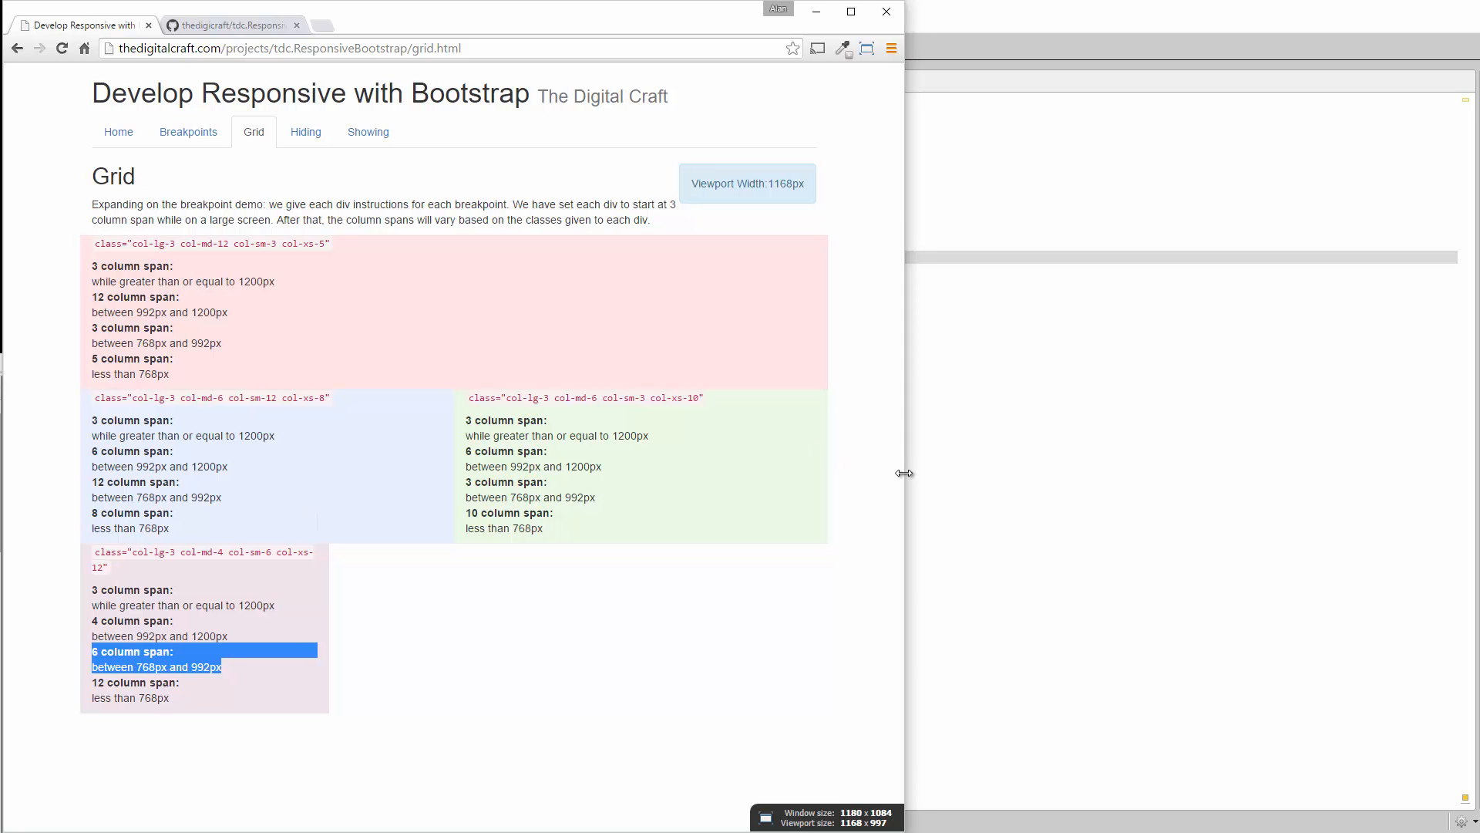
pyautogui.moveTo(904, 472); pyautogui.dragTo(800, 470)
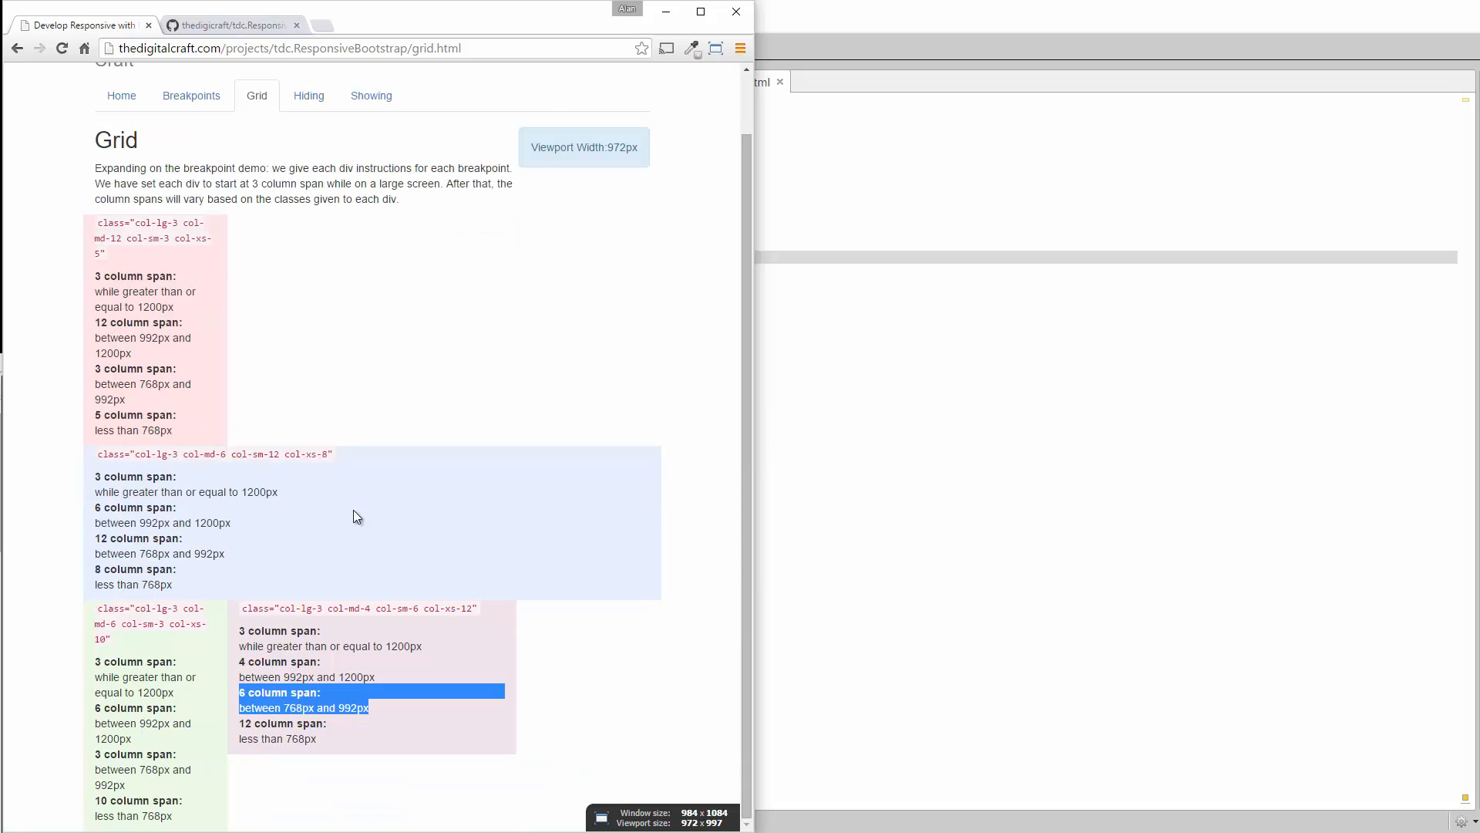
pyautogui.moveTo(156, 415)
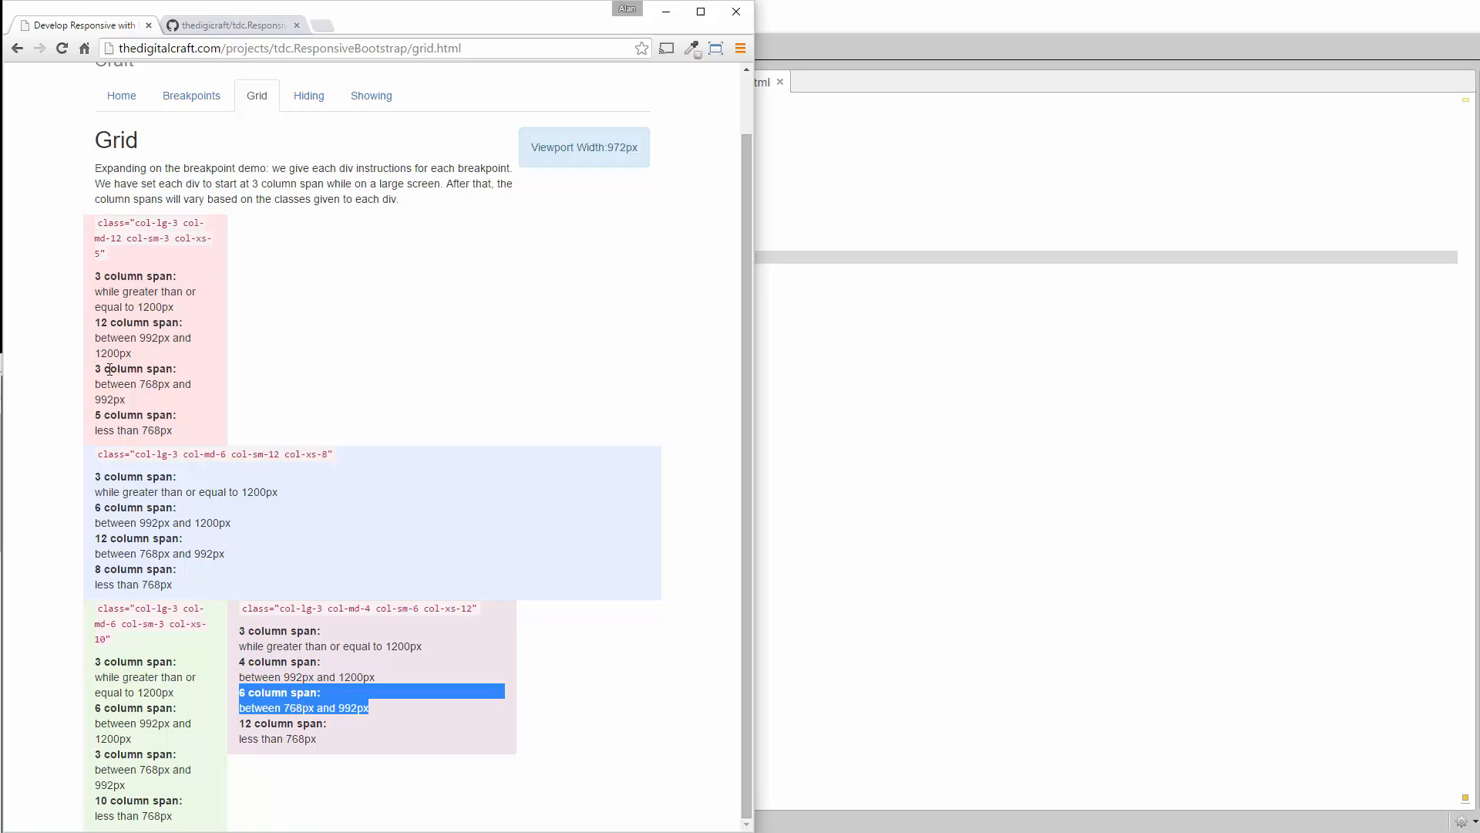
pyautogui.moveTo(139, 545)
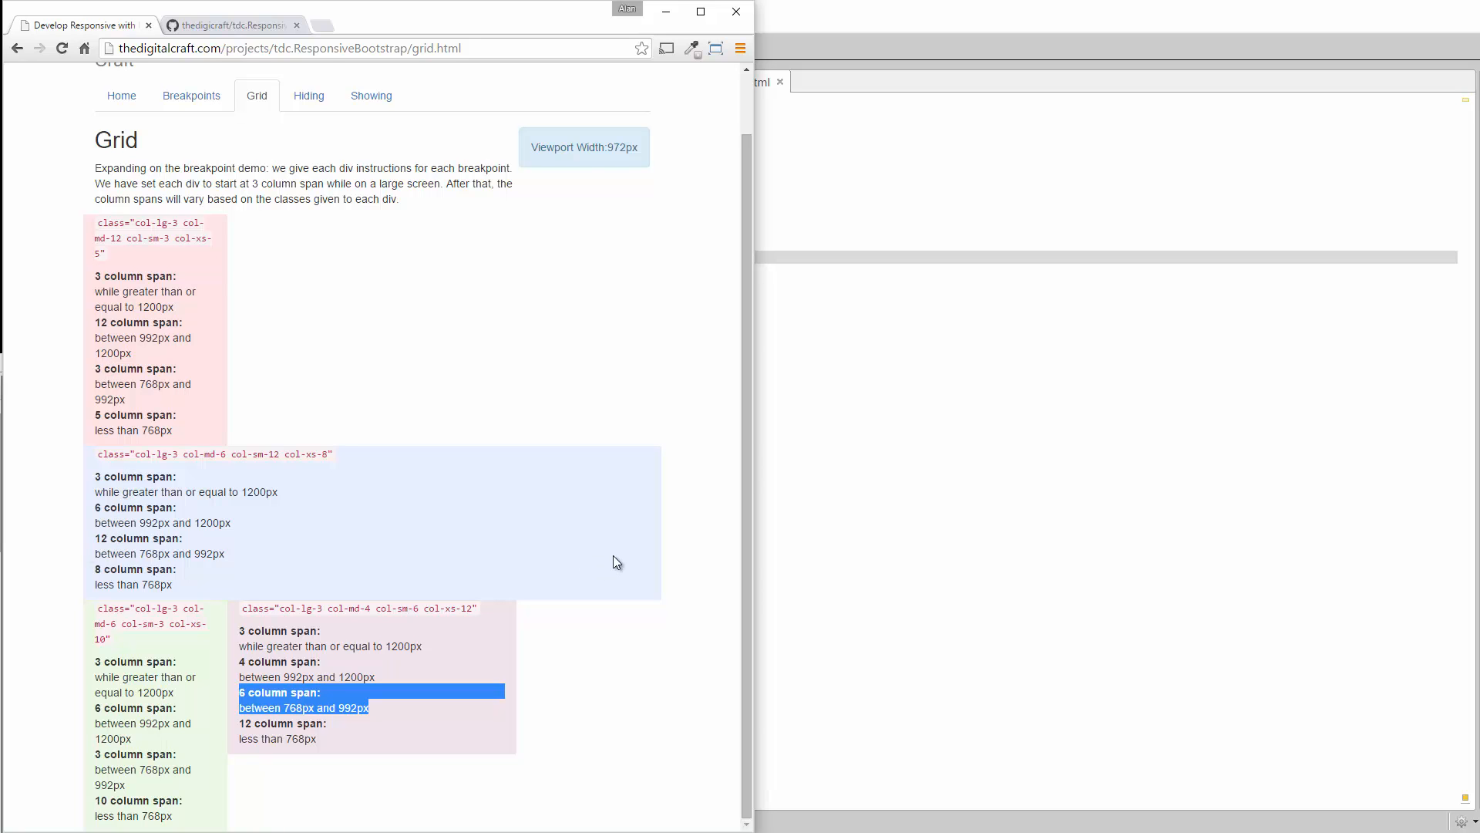
pyautogui.moveTo(146, 537)
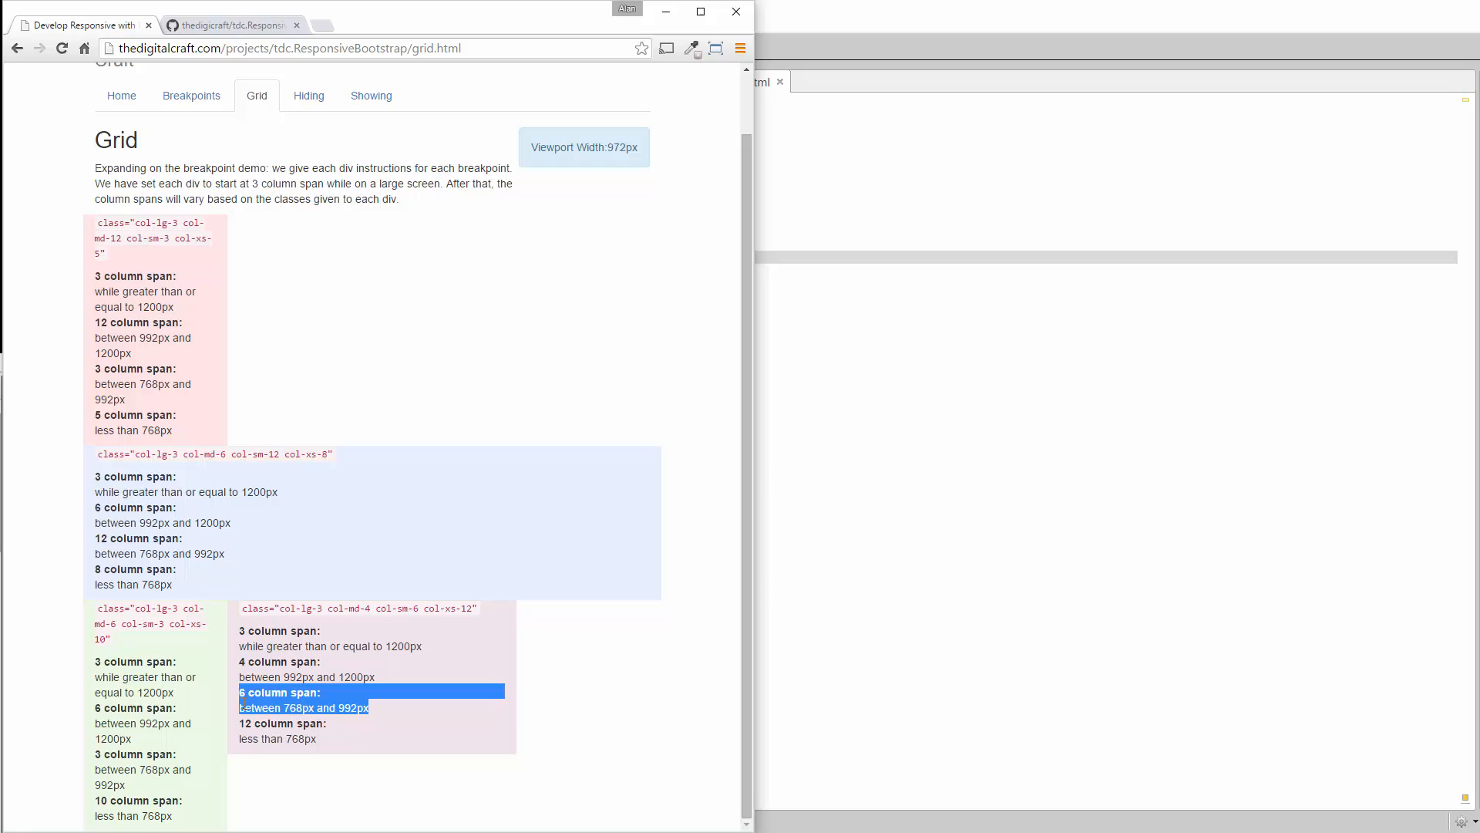
pyautogui.click(442, 738)
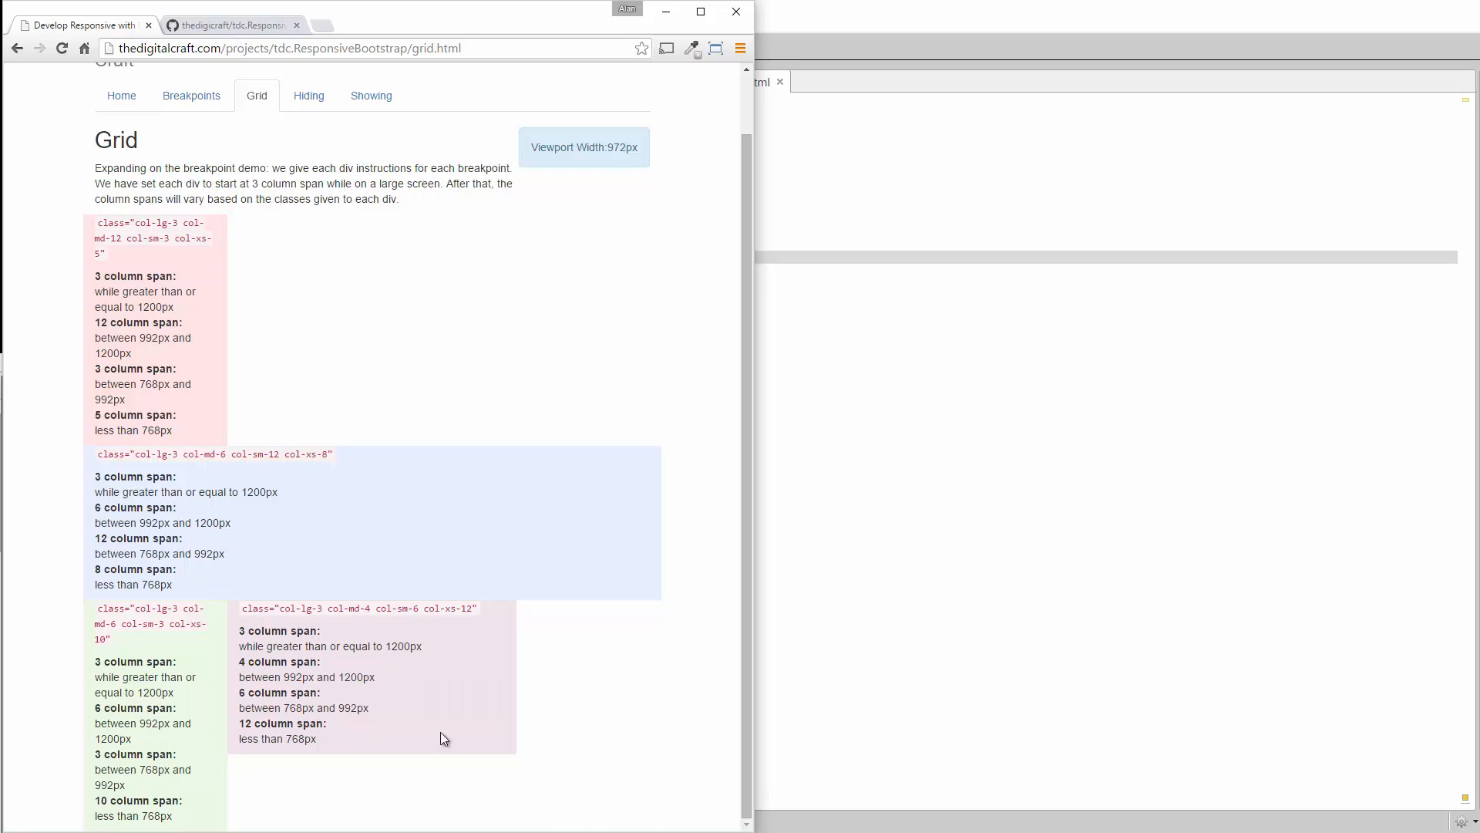
pyautogui.moveTo(555, 709)
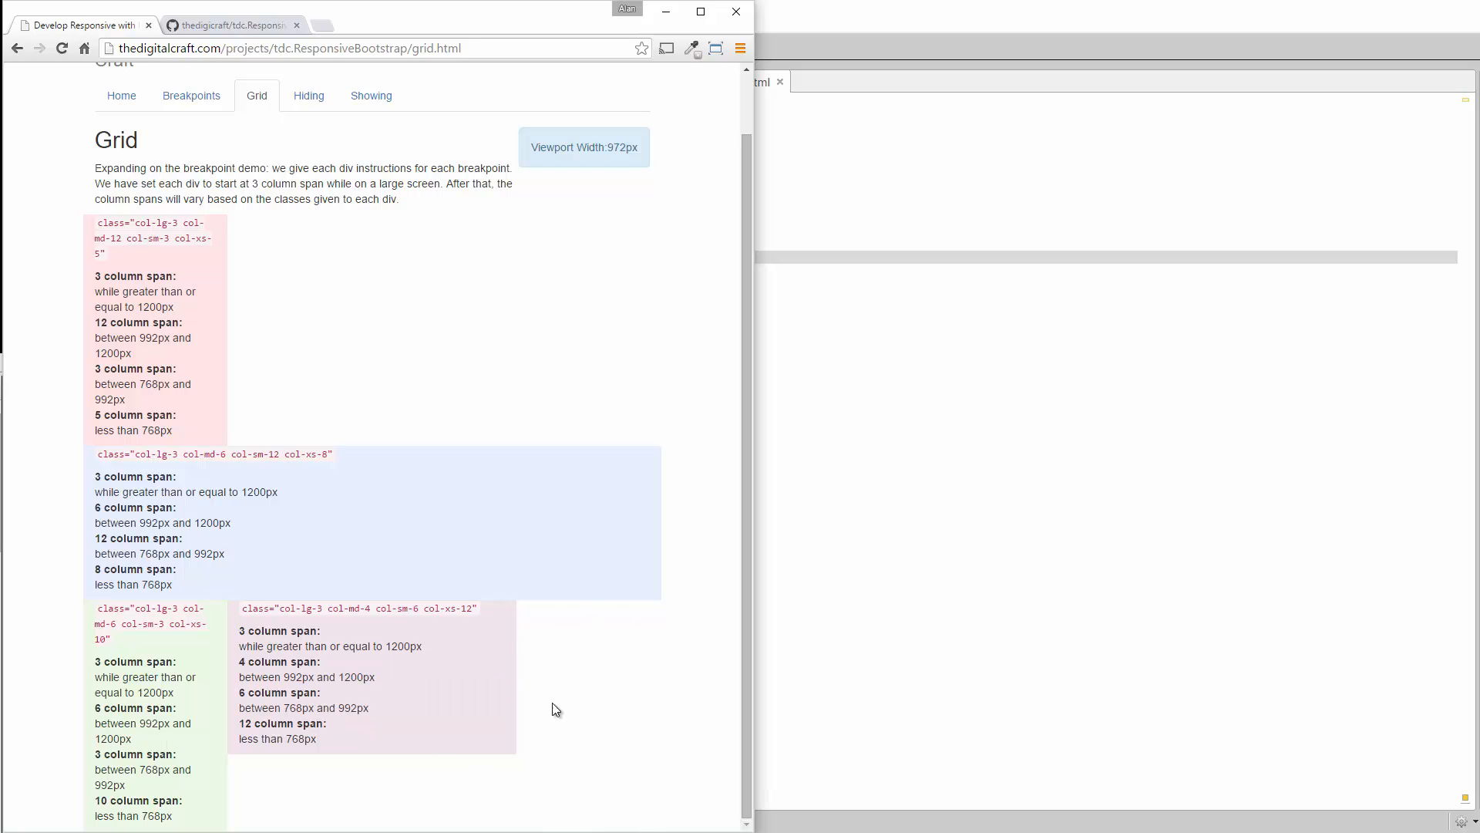
pyautogui.moveTo(475, 692)
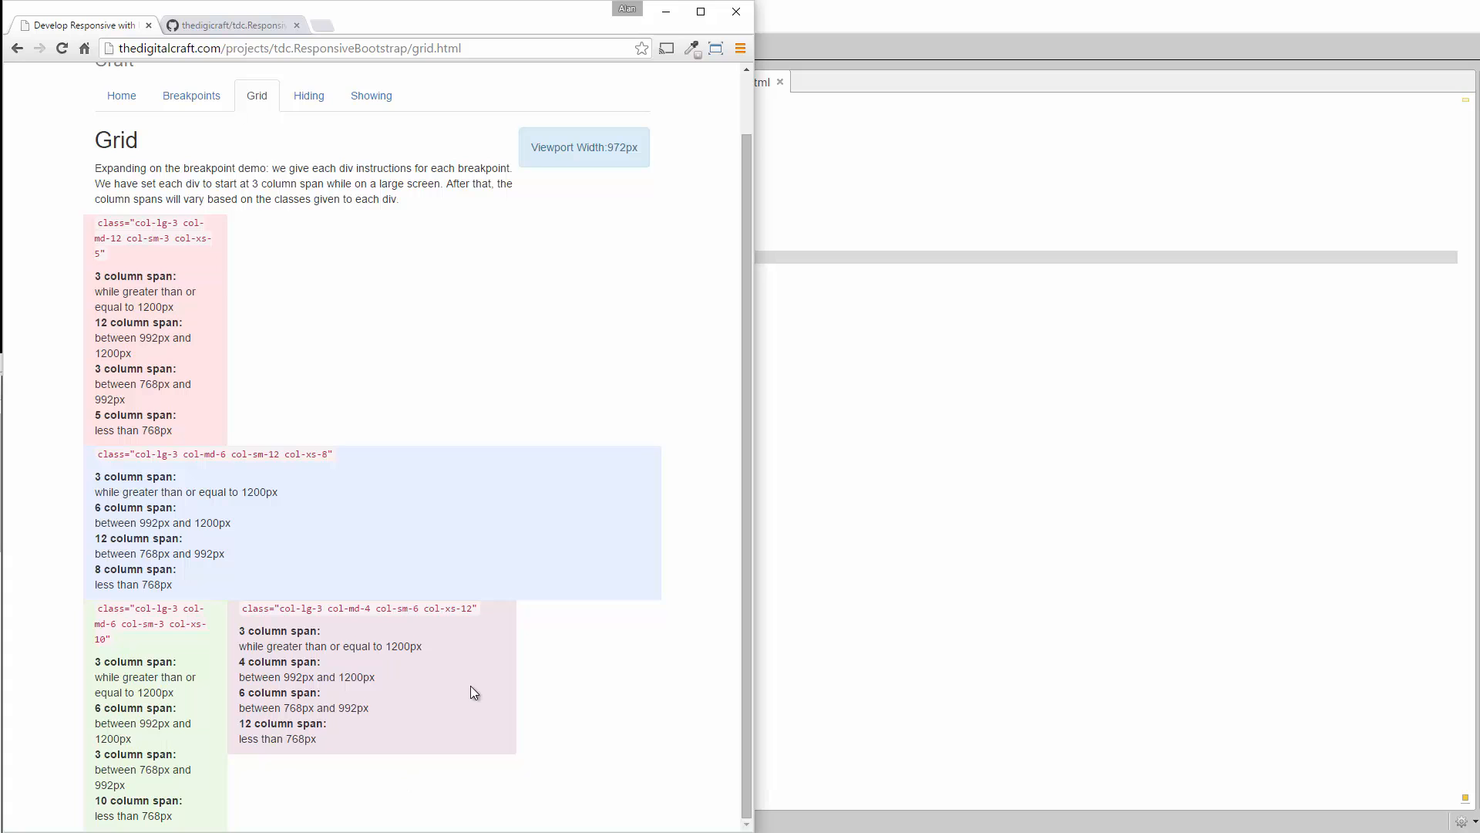
pyautogui.moveTo(259, 441)
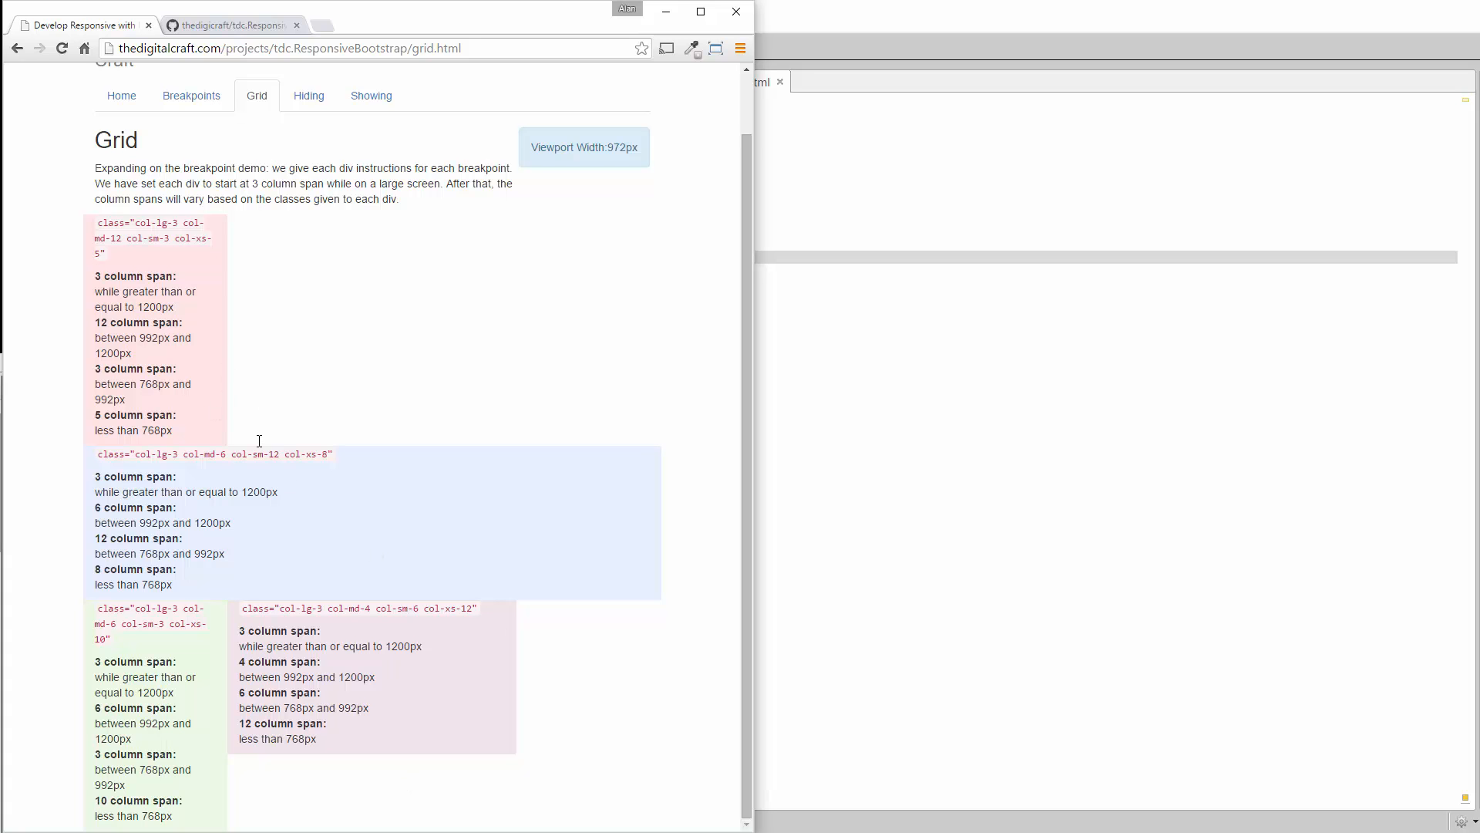
pyautogui.moveTo(312, 358)
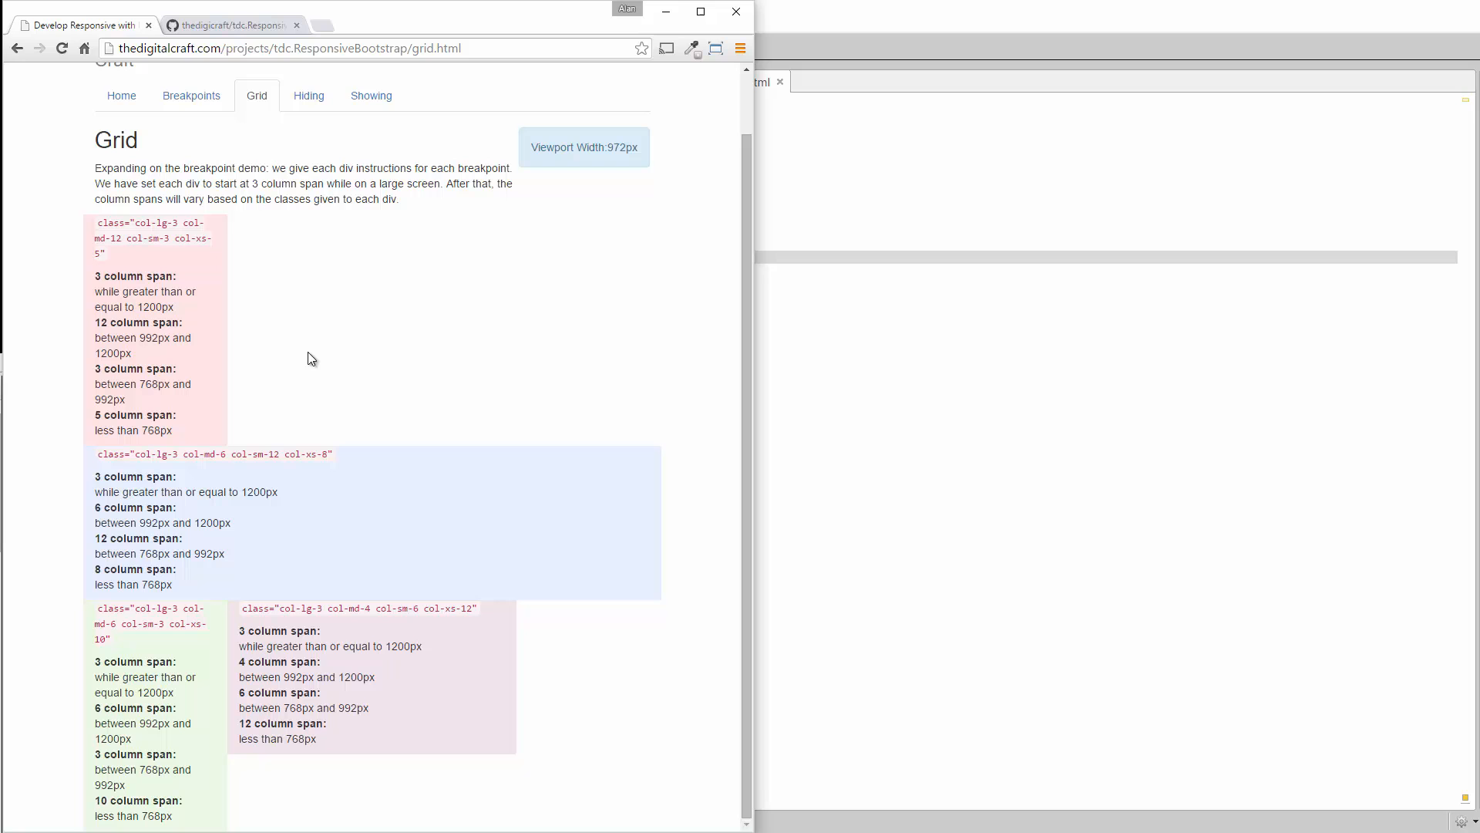
pyautogui.moveTo(236, 416)
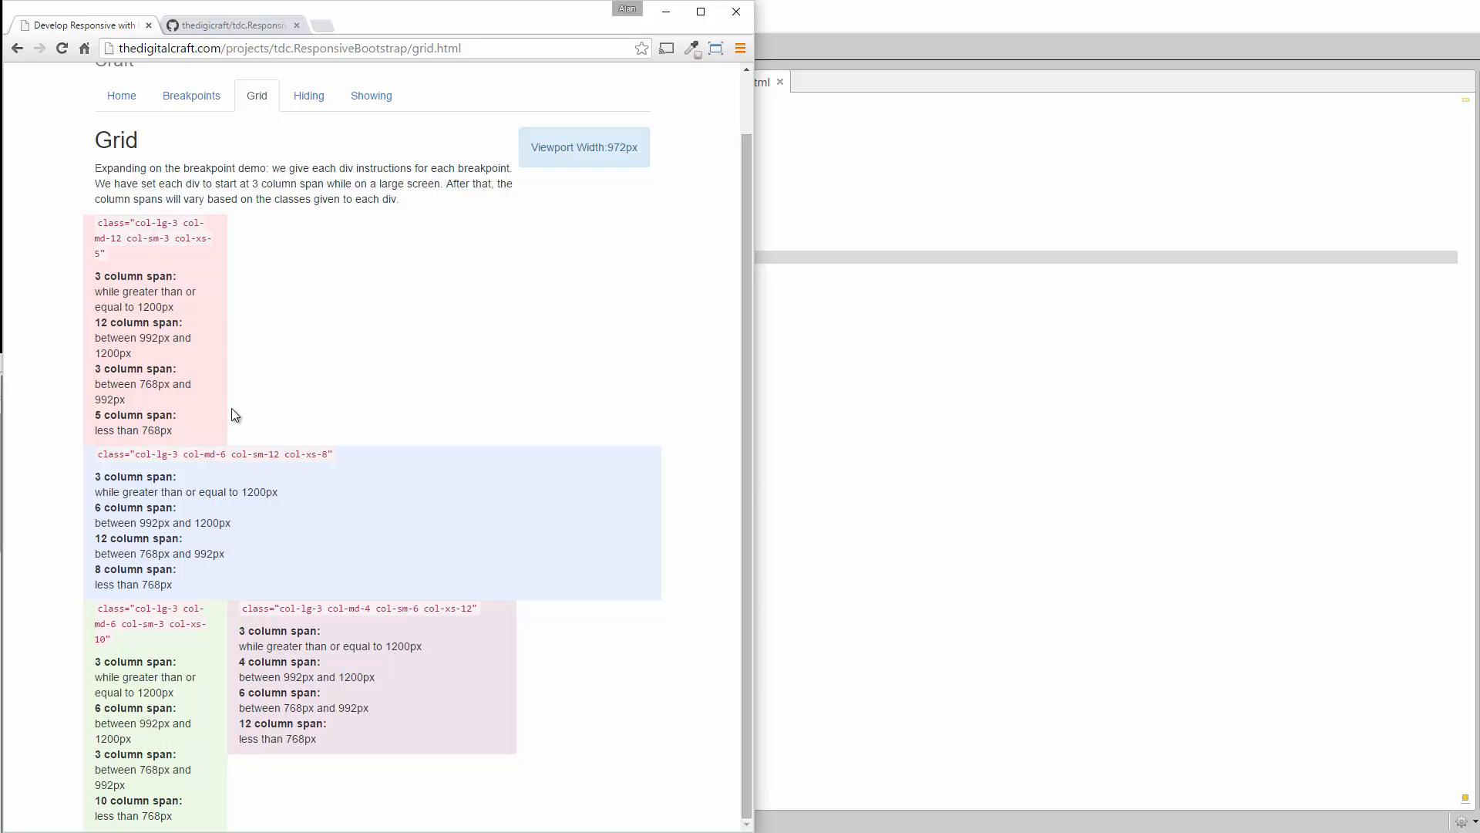
pyautogui.moveTo(115, 414)
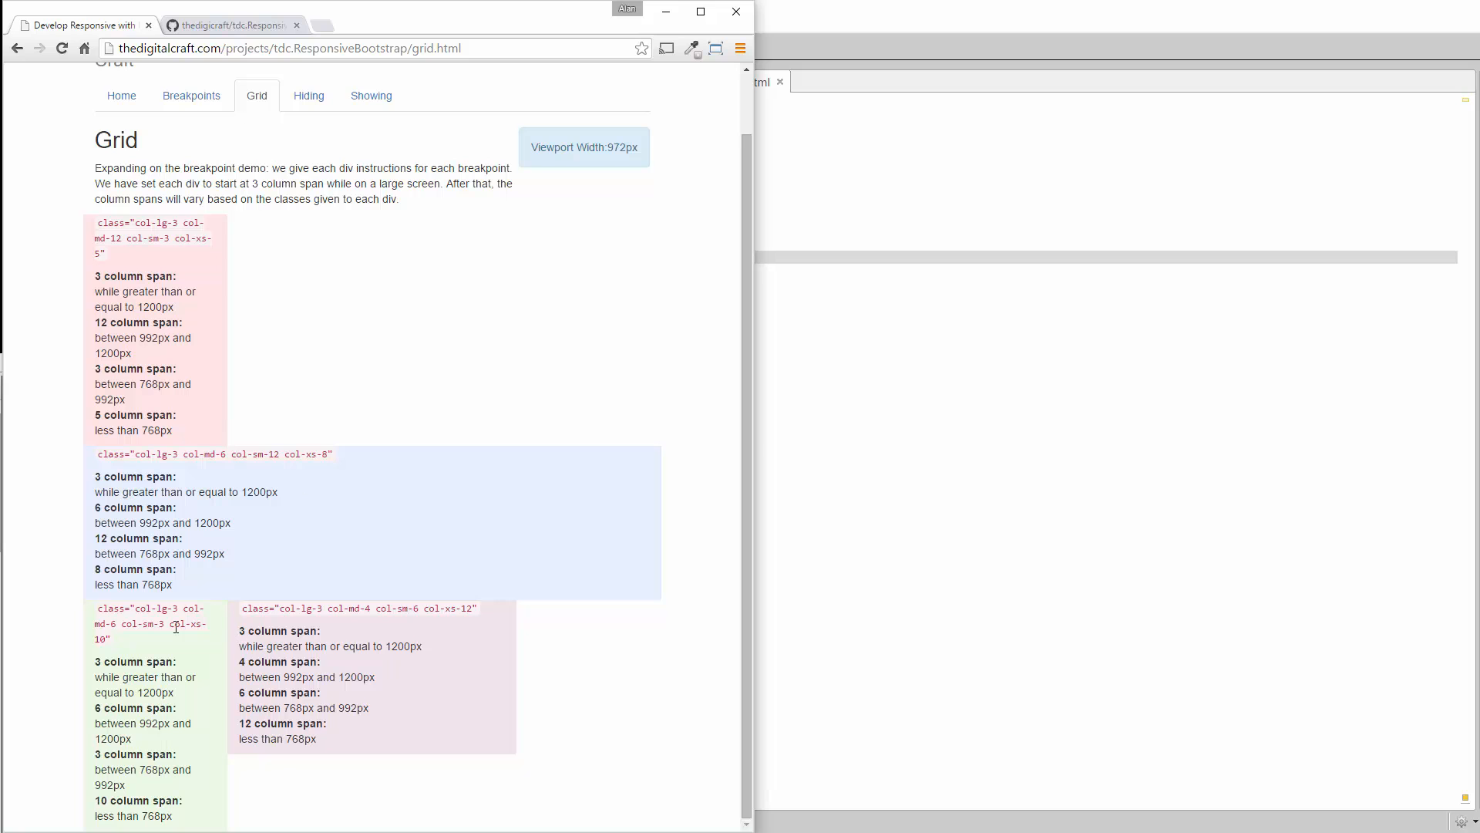
pyautogui.doubleClick(135, 568)
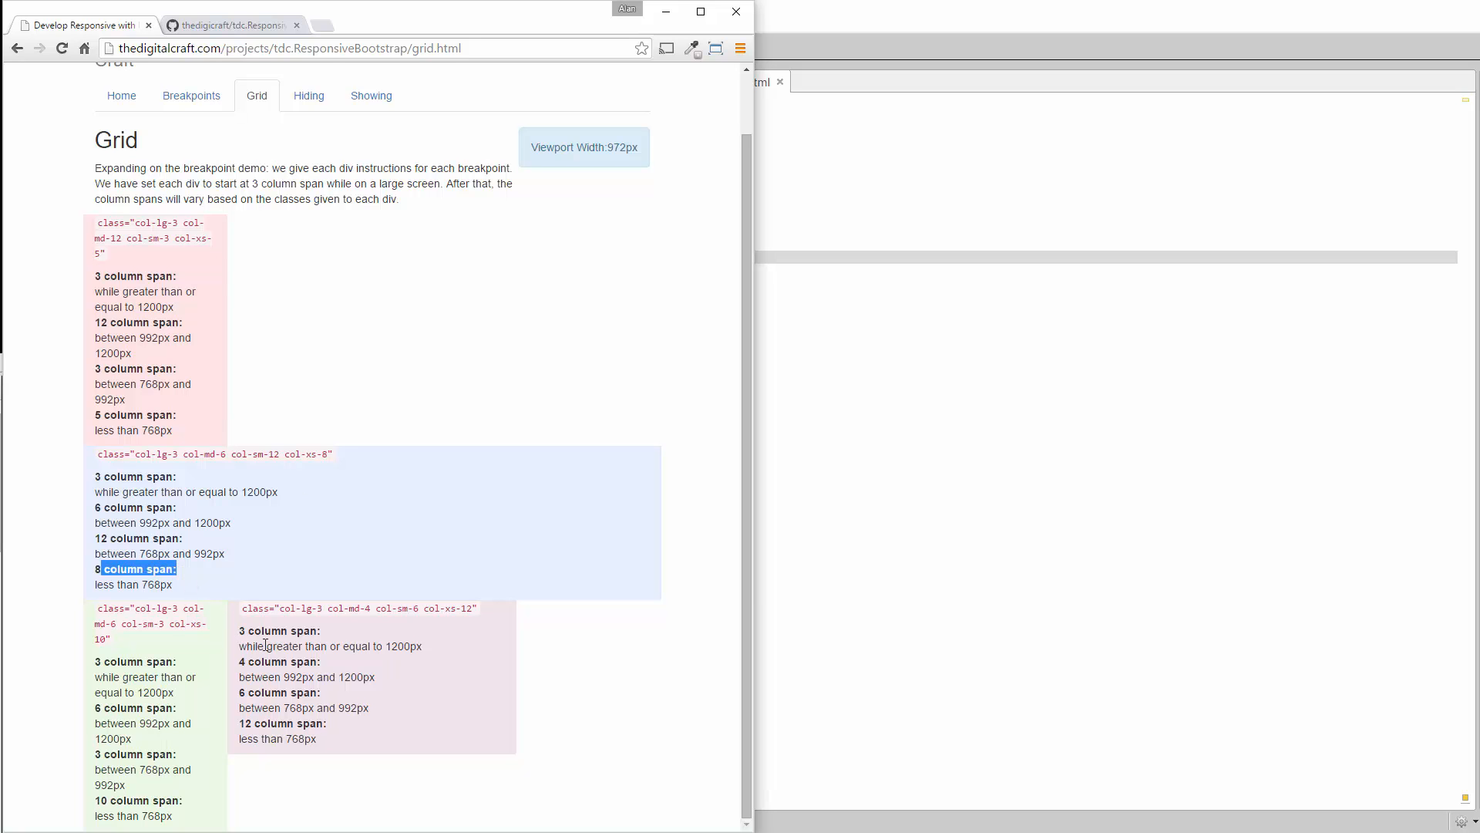
pyautogui.moveTo(197, 468)
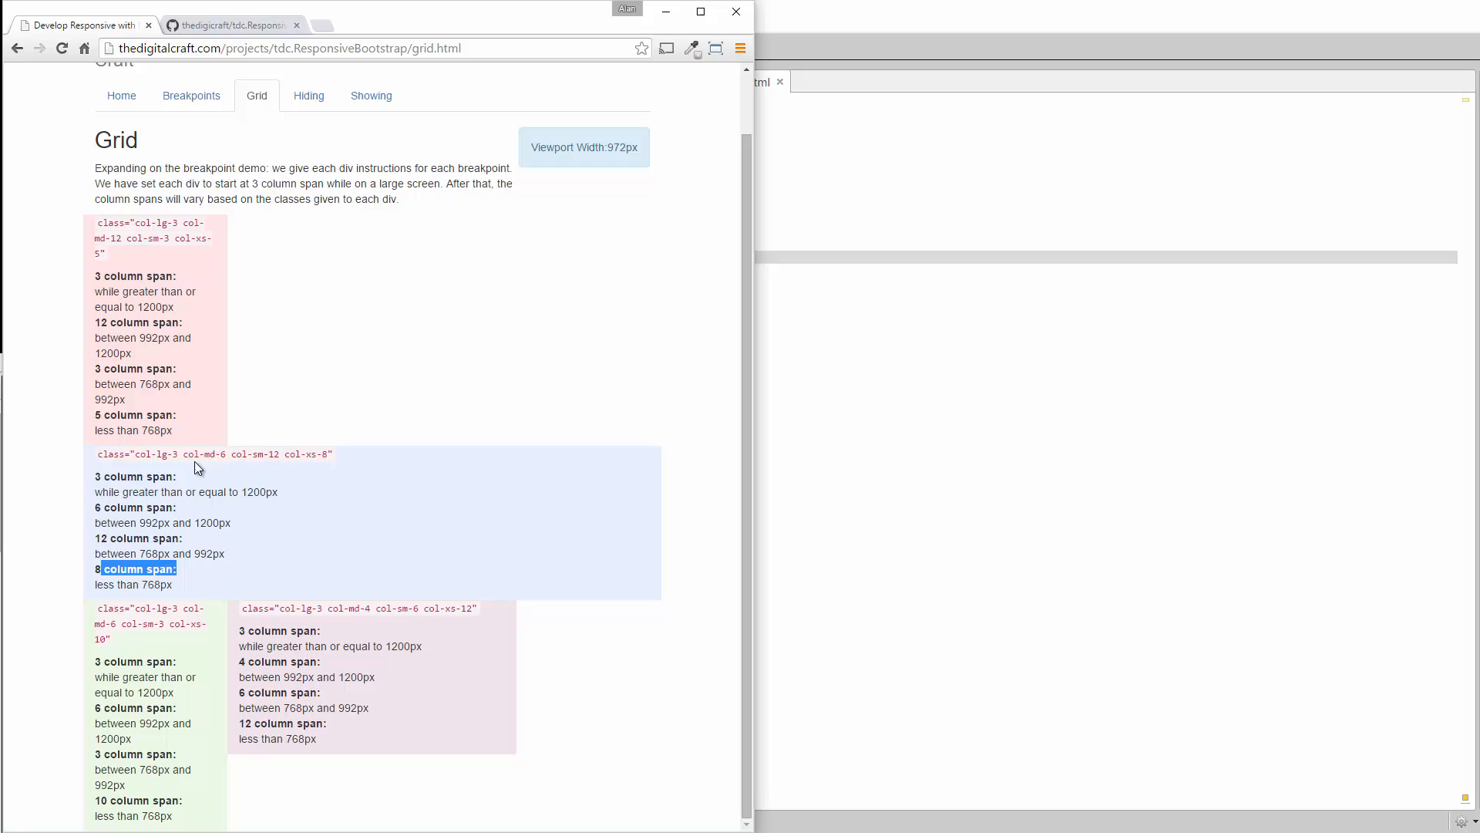
pyautogui.moveTo(190, 417)
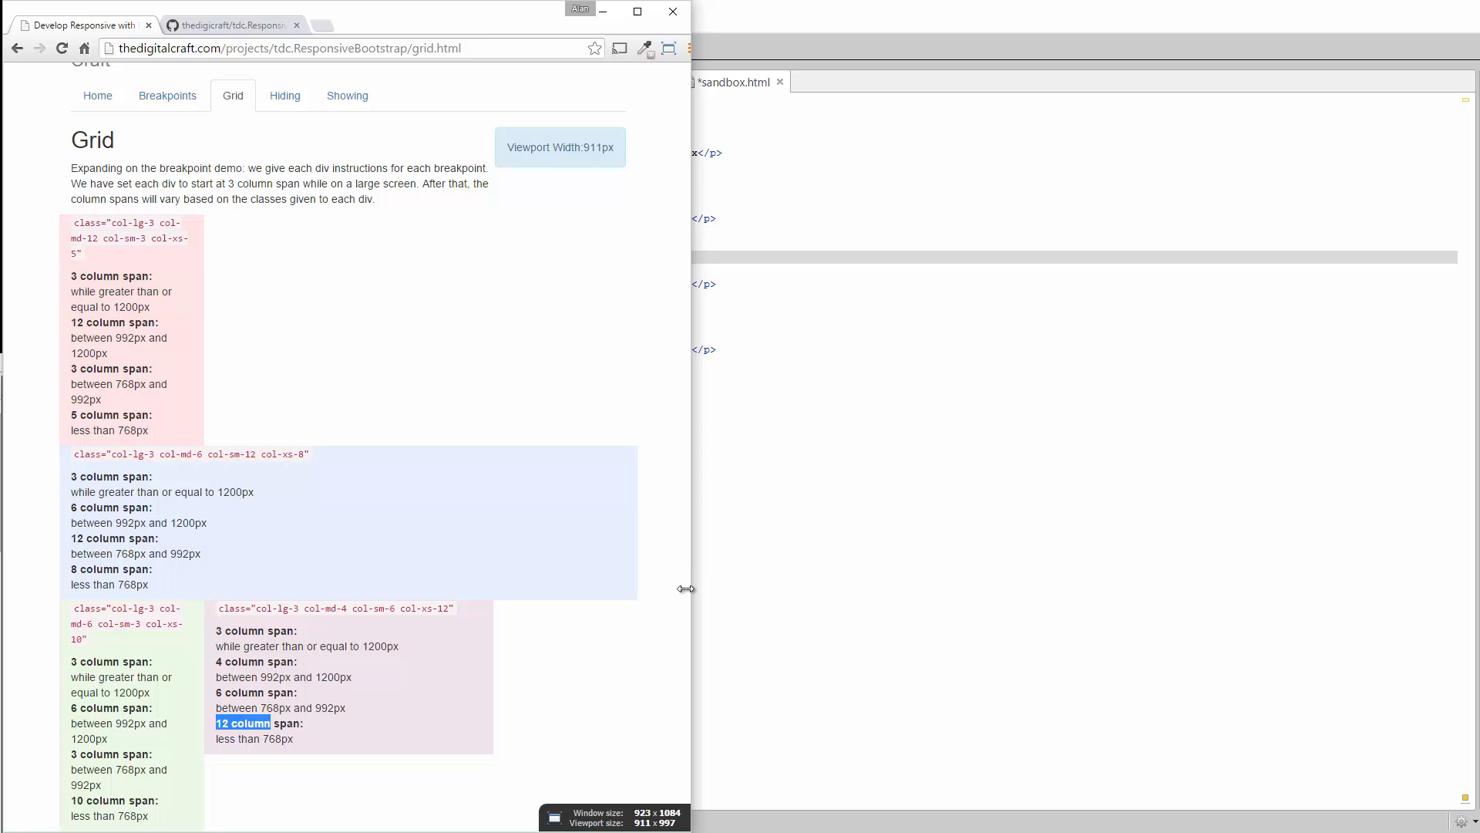
# - Narrow the window past 768px to a phone-sized 328px viewport
pyautogui.moveTo(687, 589); pyautogui.dragTo(551, 592)
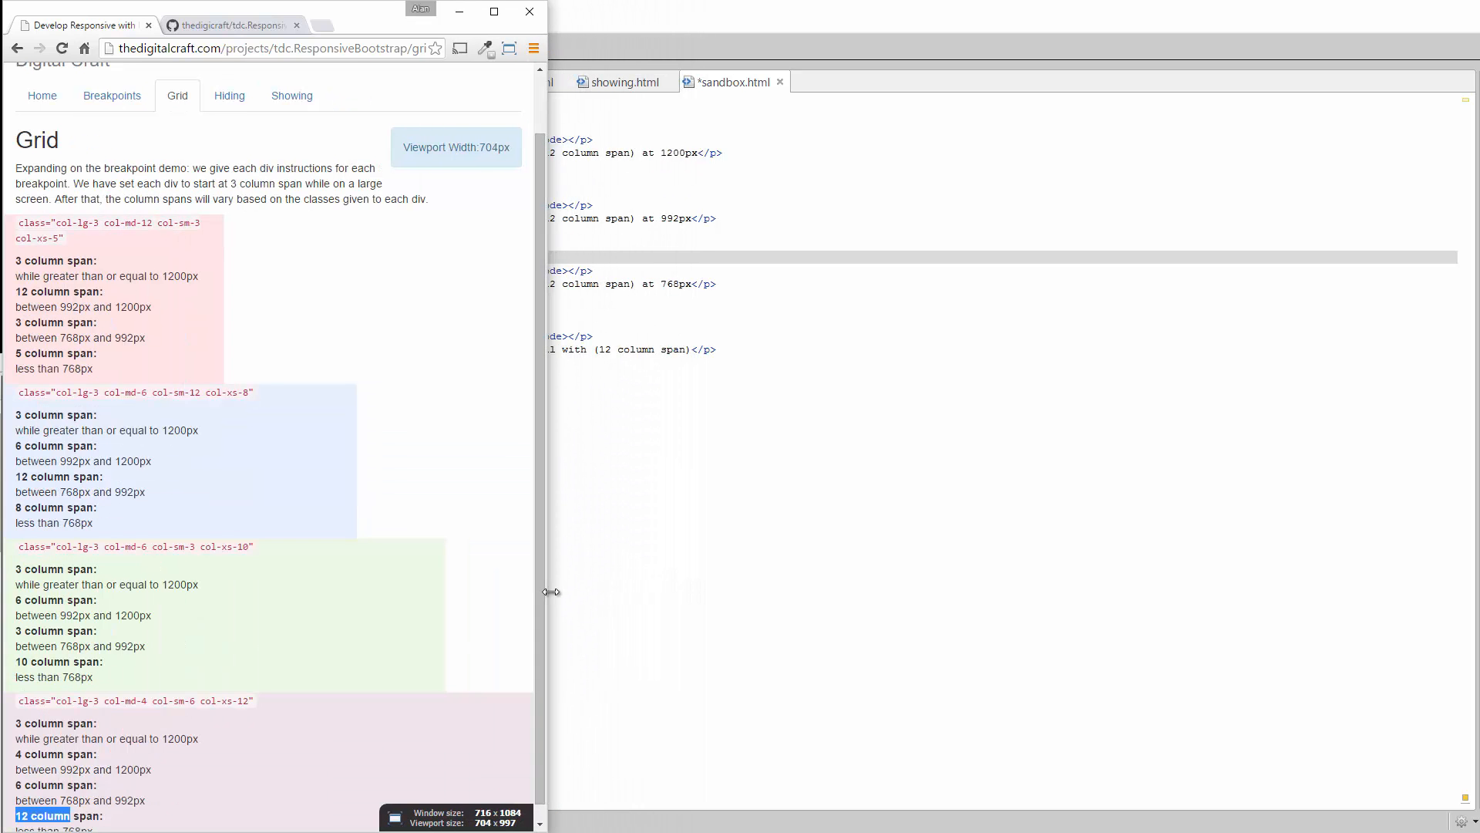
pyautogui.moveTo(550, 592); pyautogui.dragTo(569, 592)
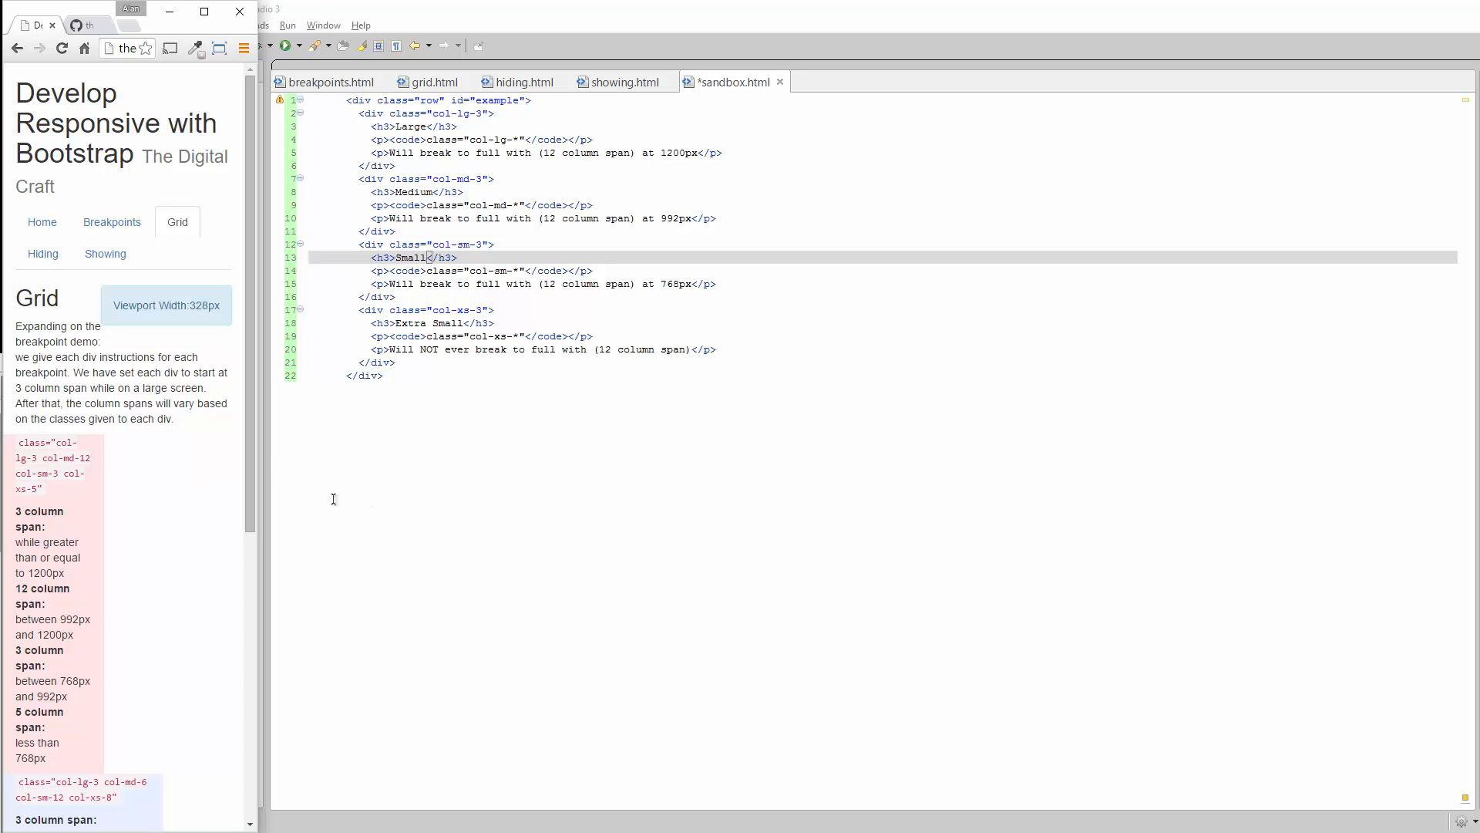
pyautogui.moveTo(48, 558)
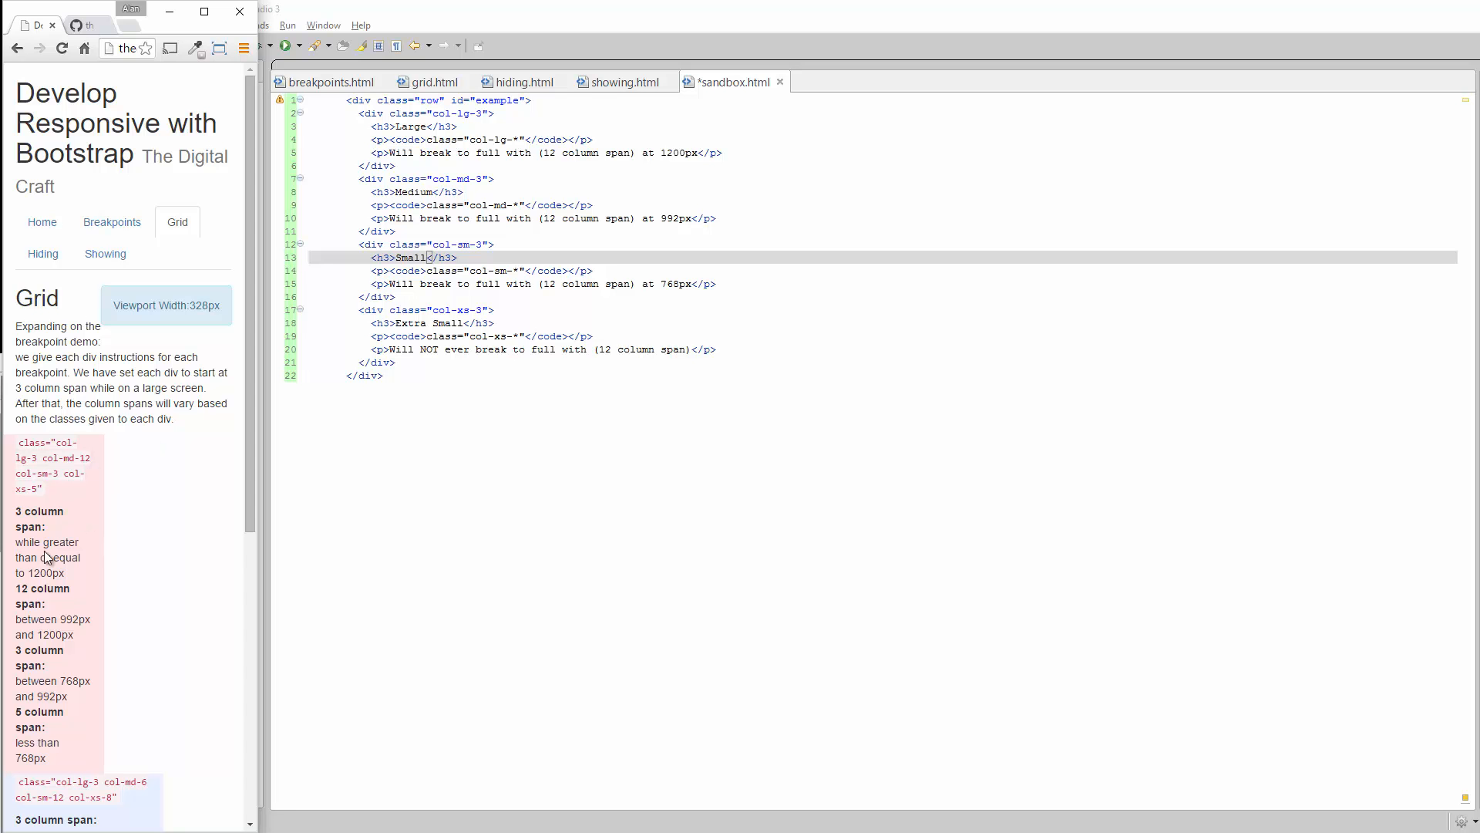
# - Scroll down the 328px grid page to the stacked blue, green and purple boxes
pyautogui.scroll(-3)
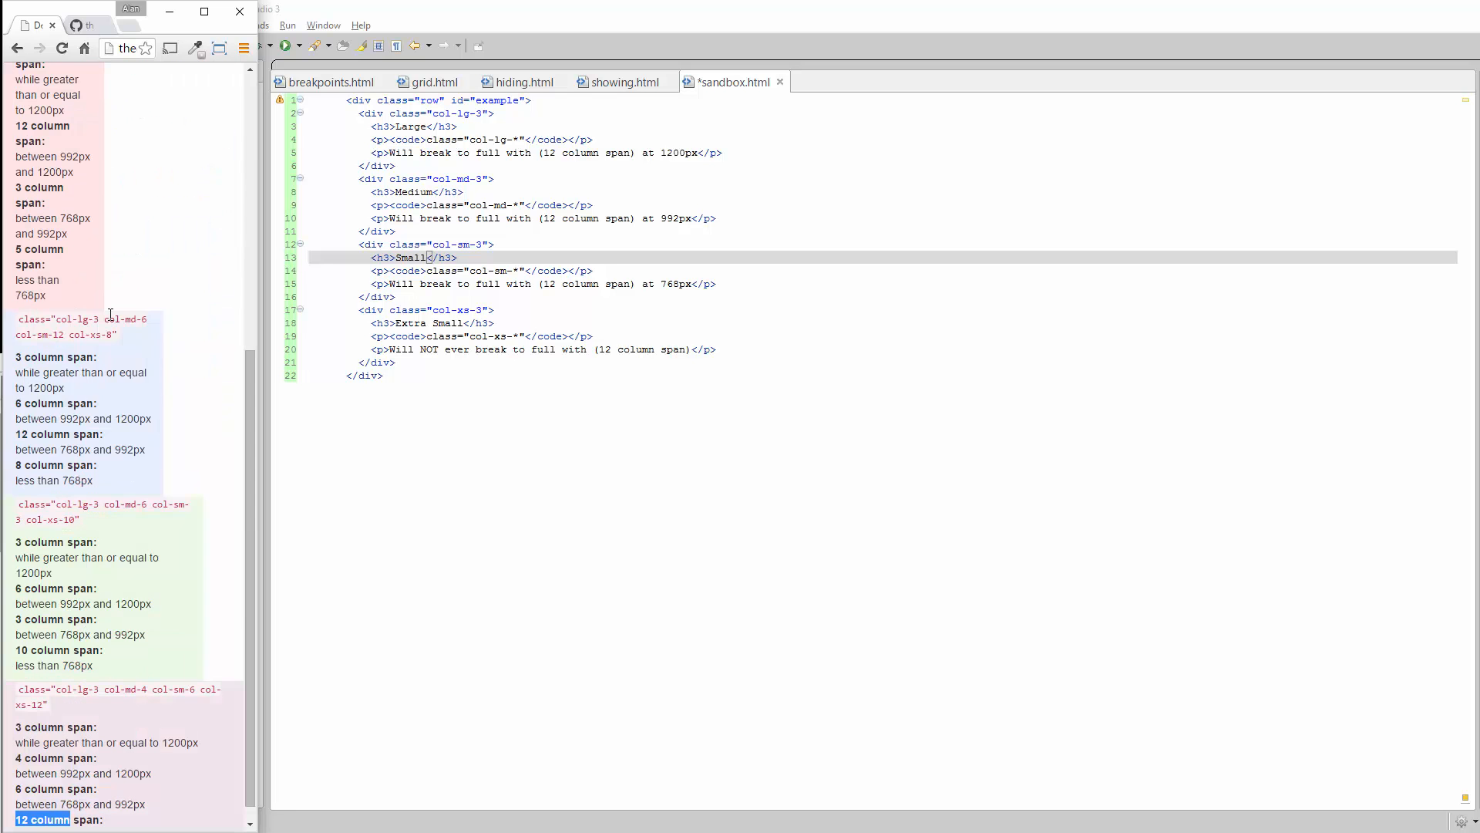
pyautogui.moveTo(259, 501)
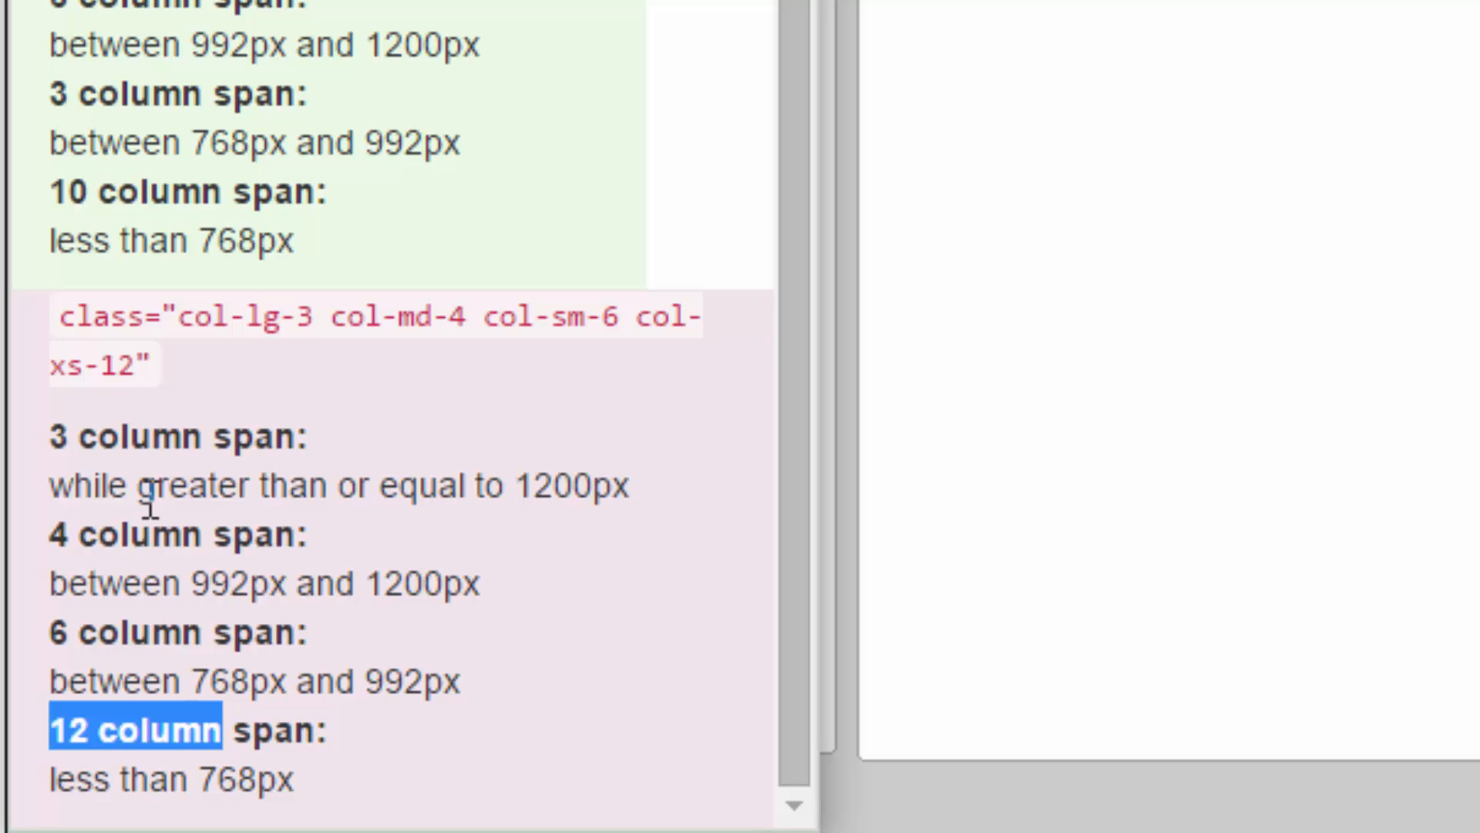
pyautogui.moveTo(474, 459)
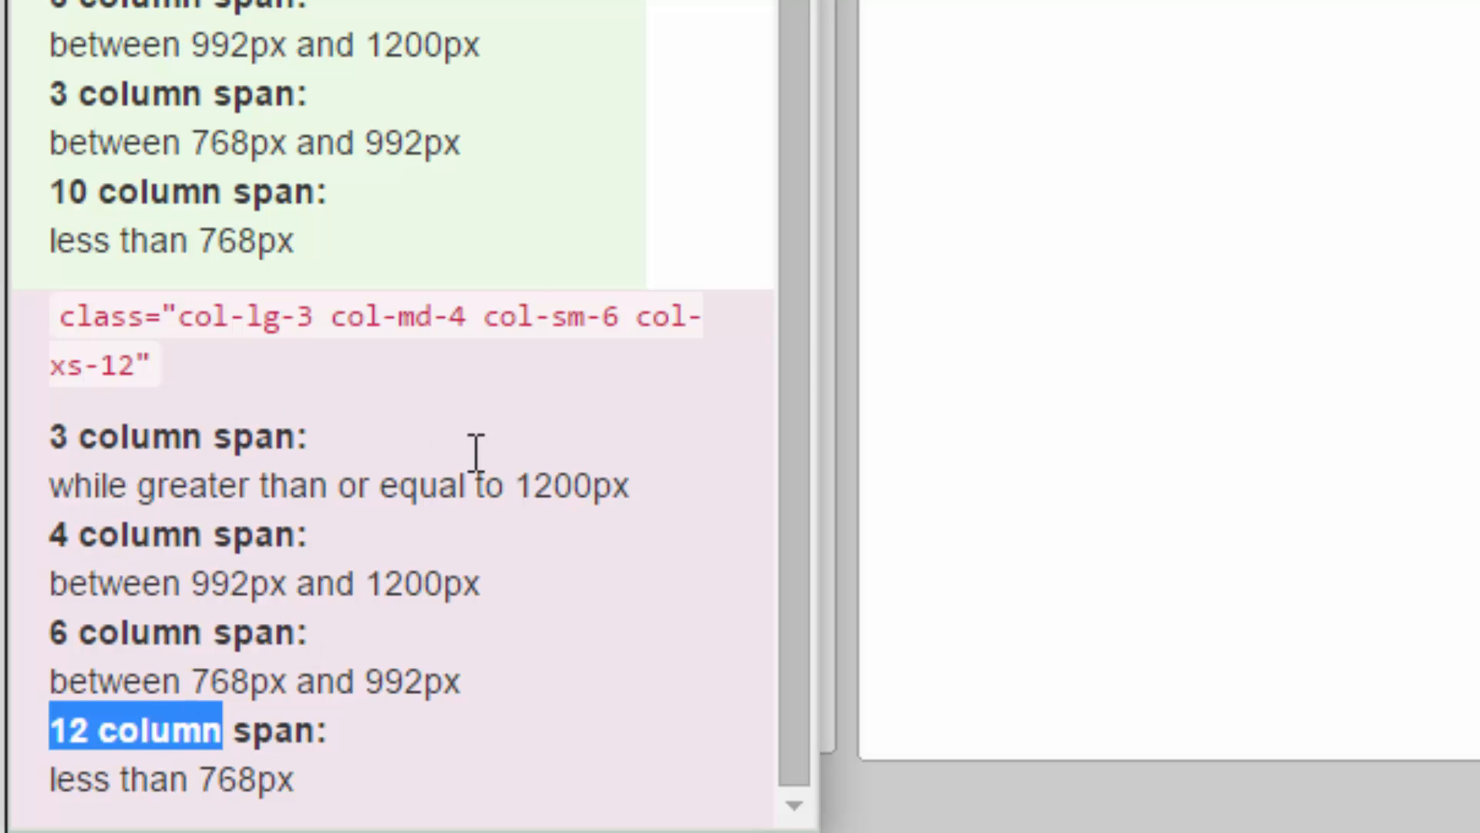
pyautogui.moveTo(503, 279)
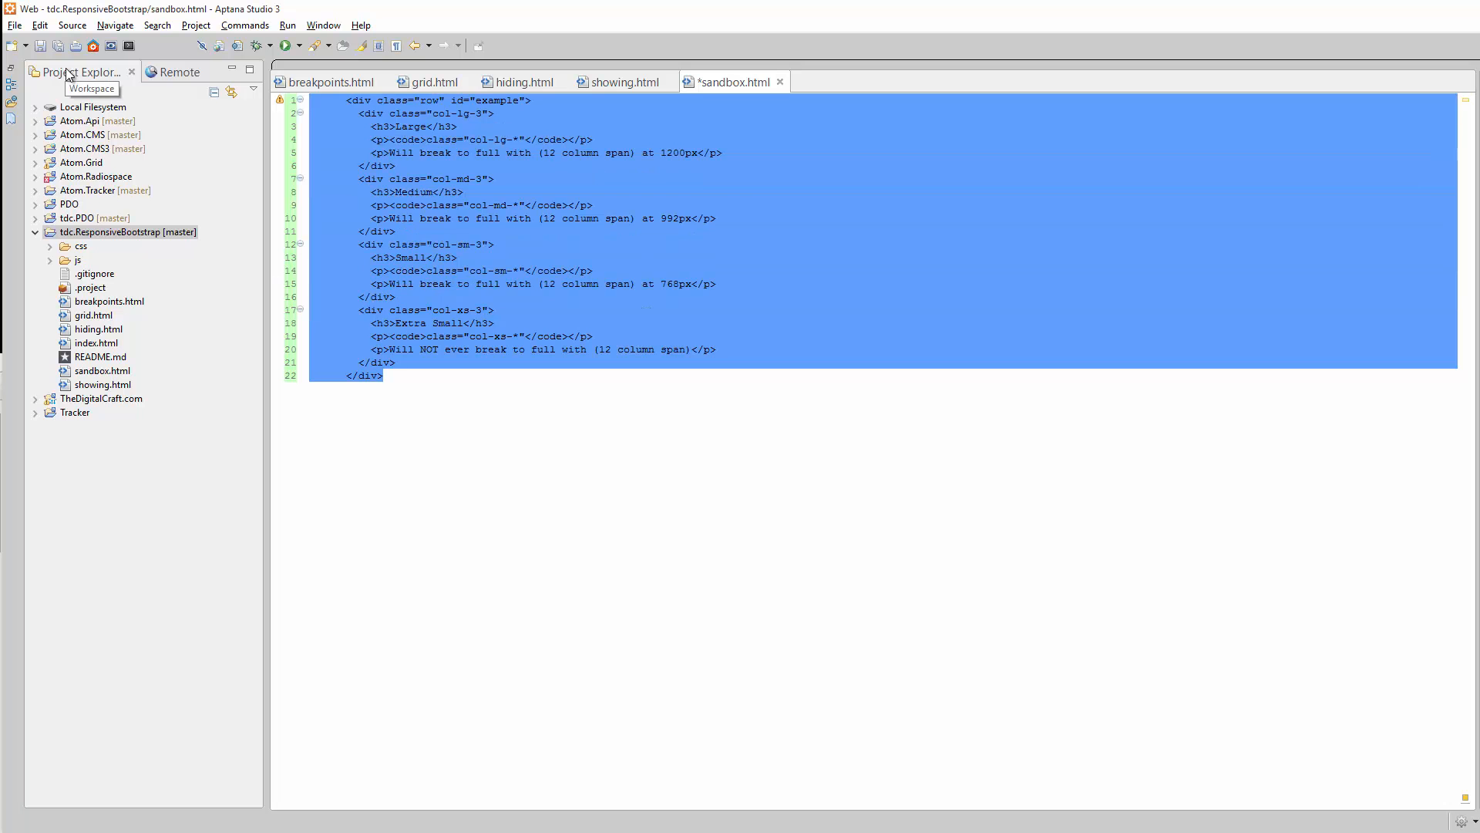
# - Bring the grid page's four col-lg/md/sm/xs divs into sandbox.html
pyautogui.click(435, 82)
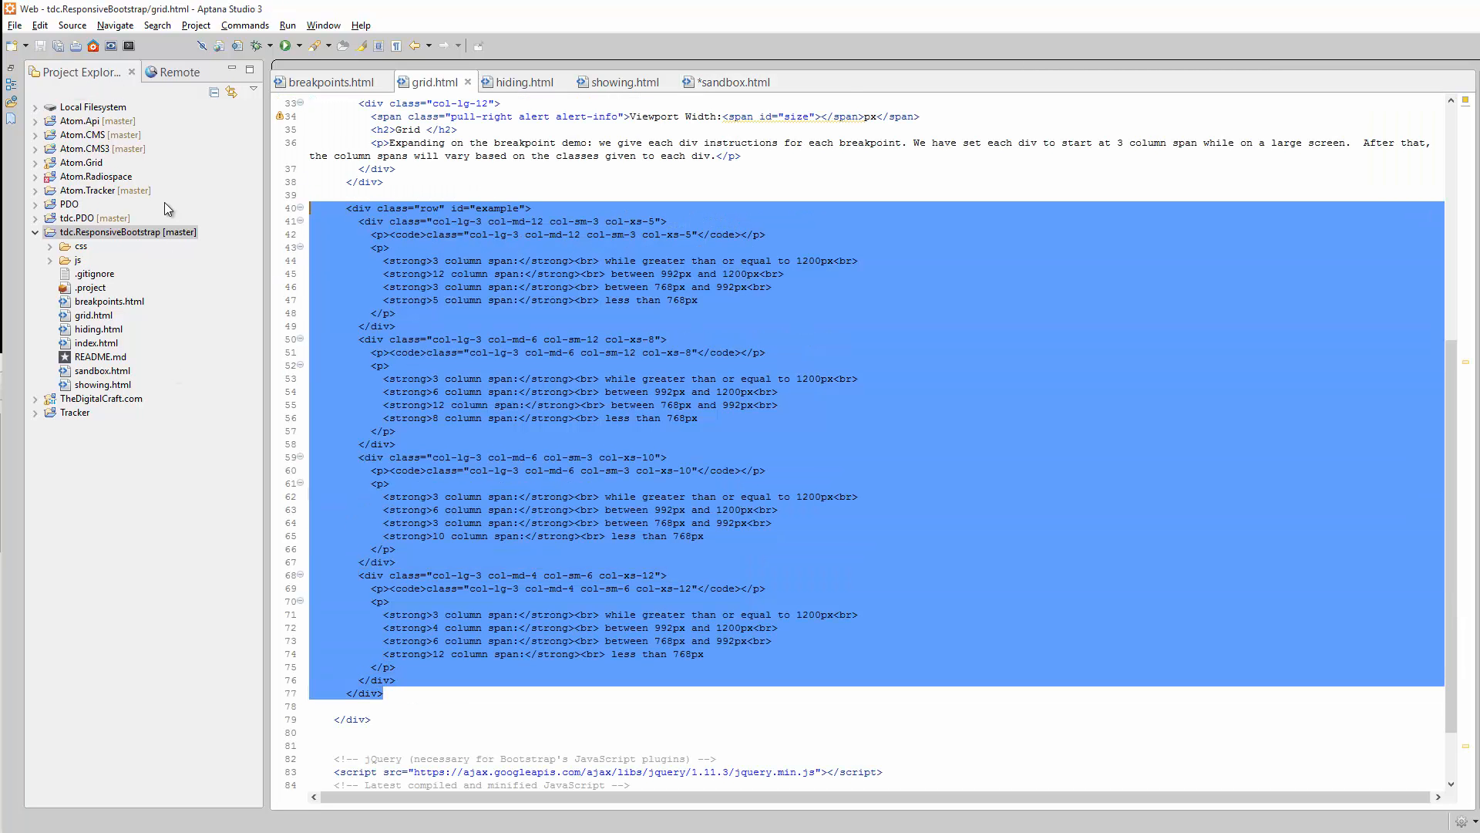
pyautogui.click(733, 81)
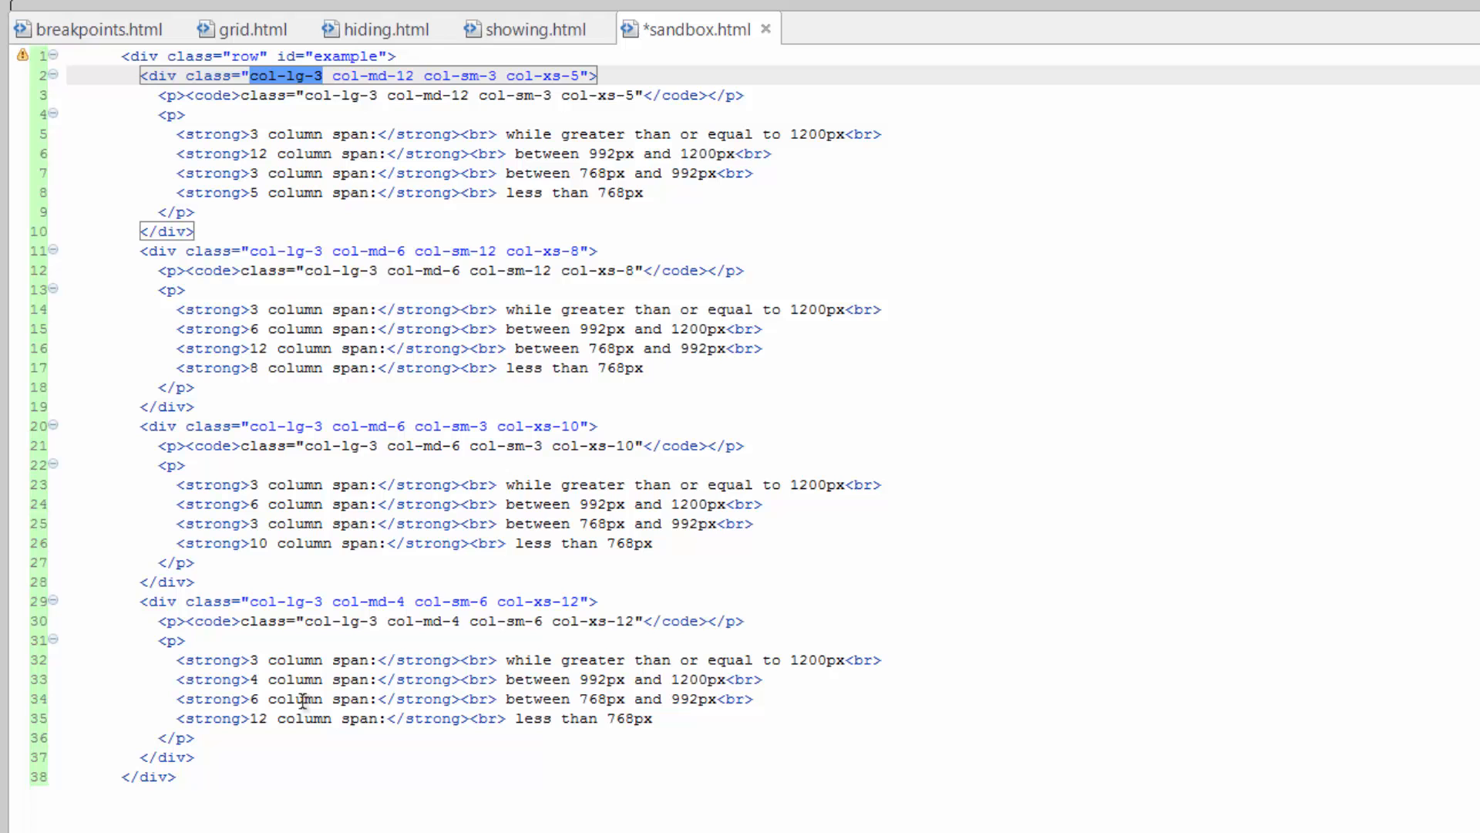
pyautogui.click(590, 75)
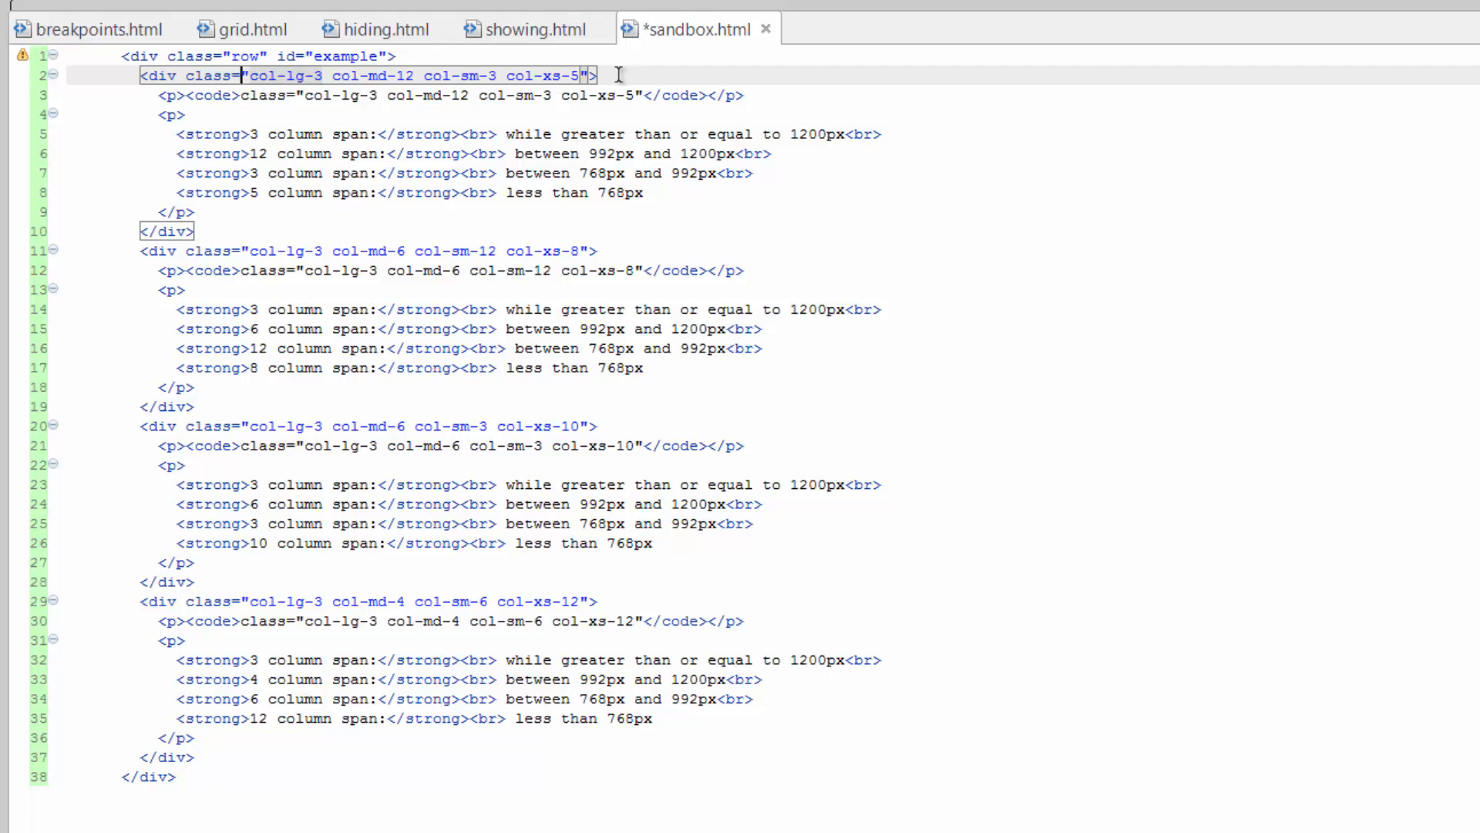
pyautogui.moveTo(686, 594)
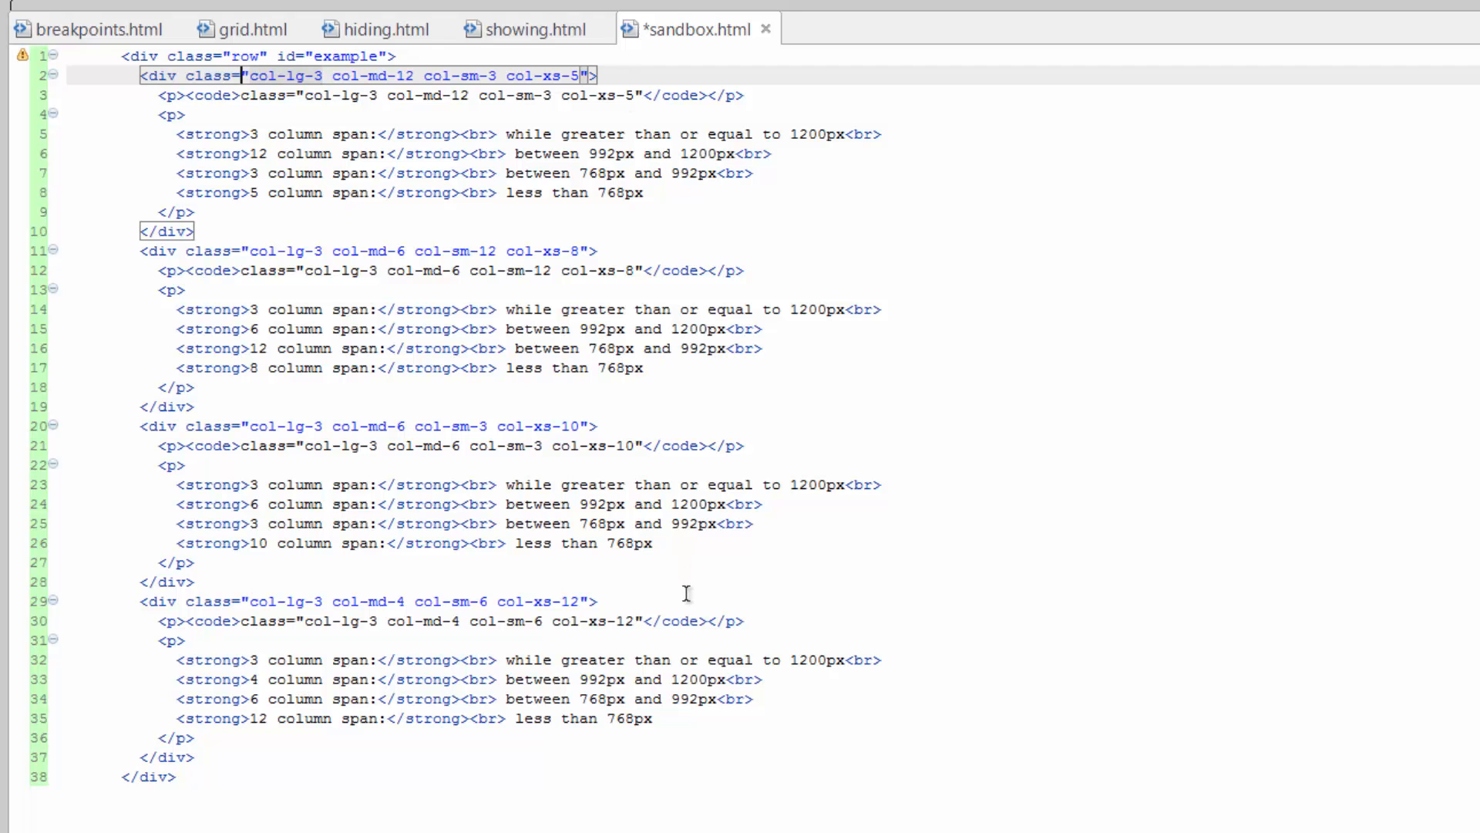